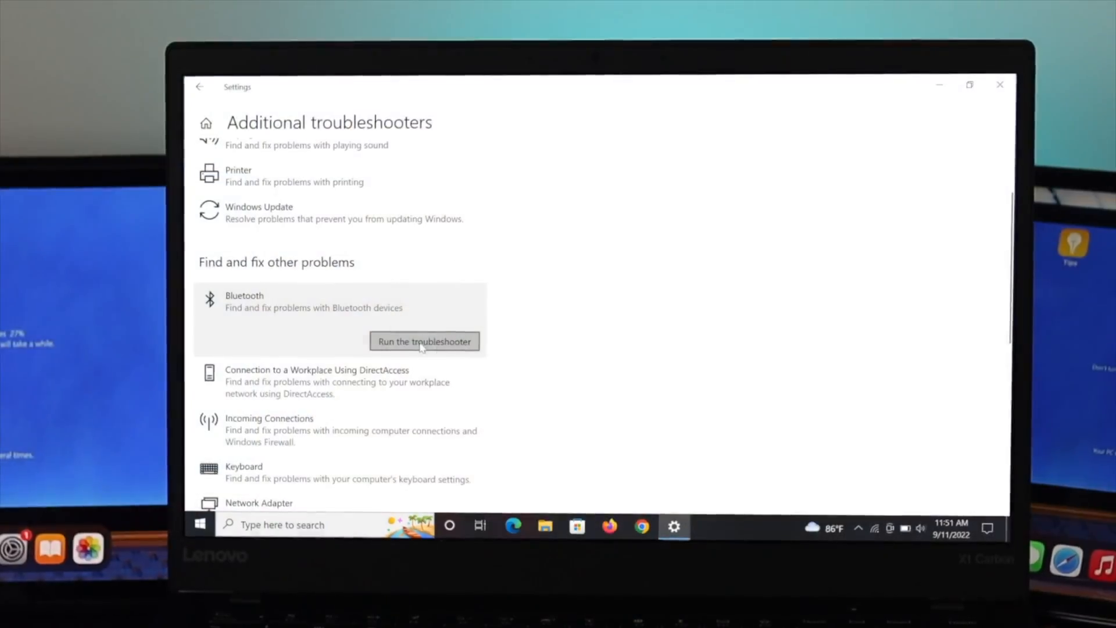
Let the intro preview of the Bluetooth troubleshooter play out and return to the desktop
{"action": "left_click", "coordinate": [423, 341]}
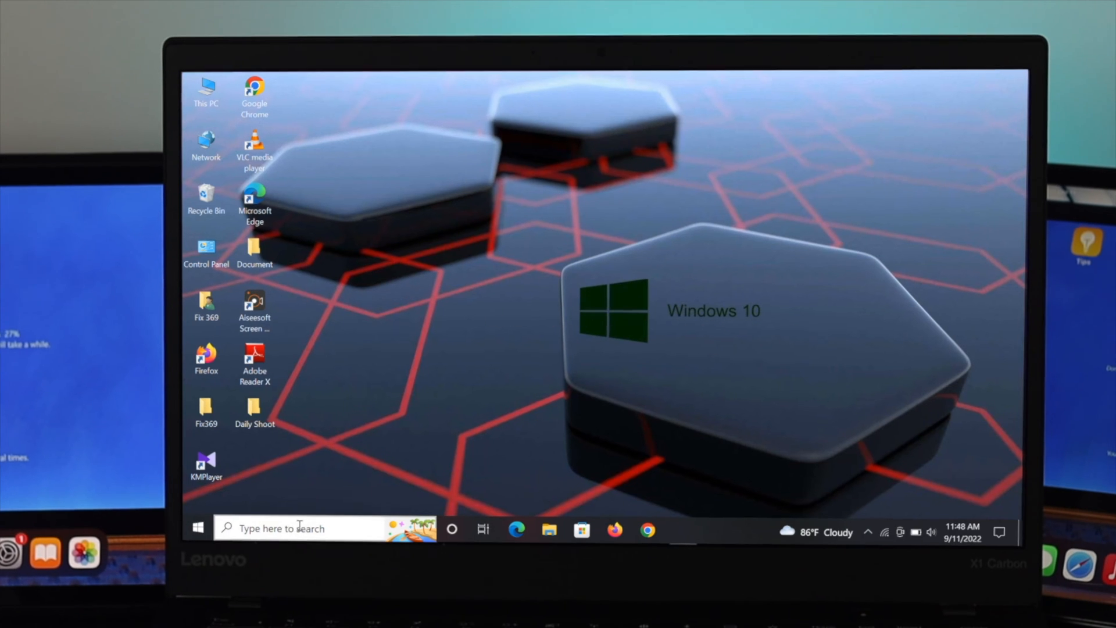
Launch the Services console via taskbar search for 'services' and scroll to the Bluetooth services
{"action": "left_click", "coordinate": [299, 527]}
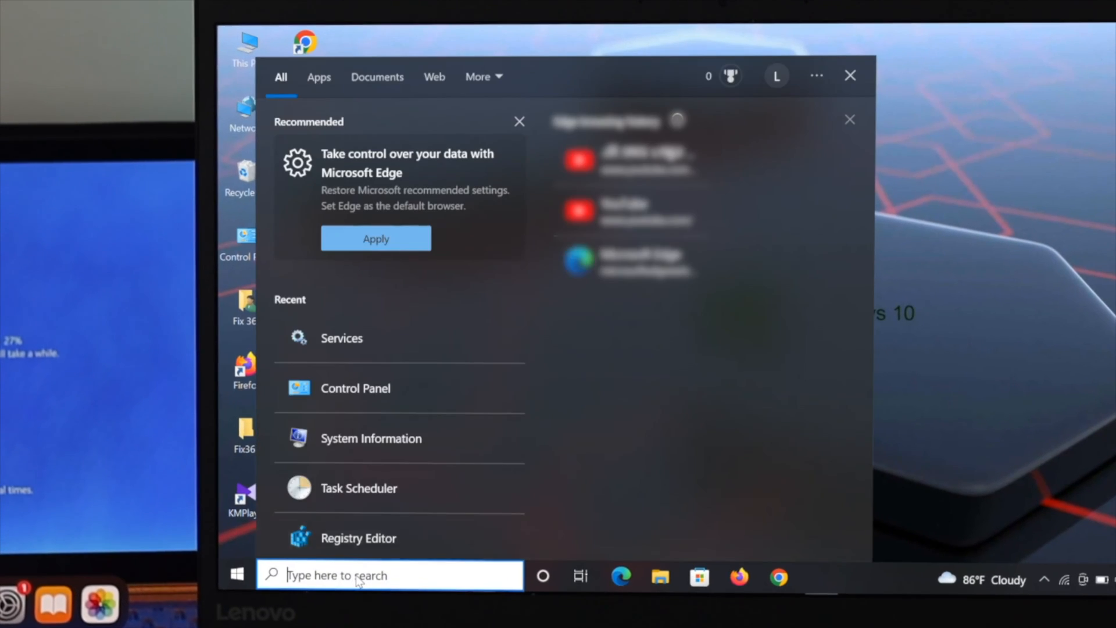
{"action": "type", "text": "services"}
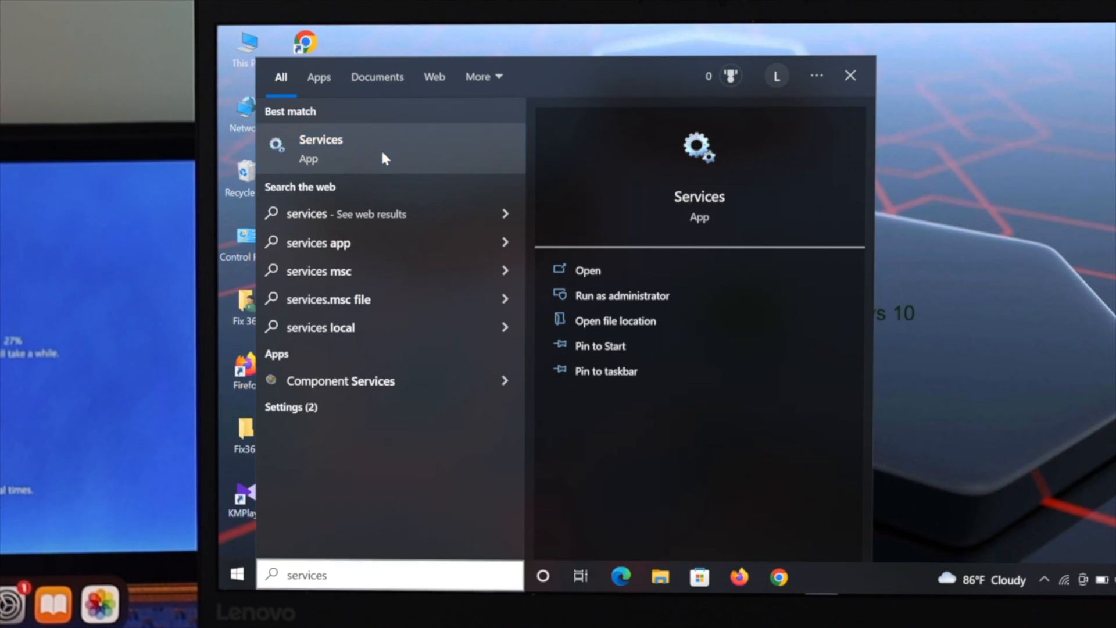
{"action": "left_click", "coordinate": [321, 147]}
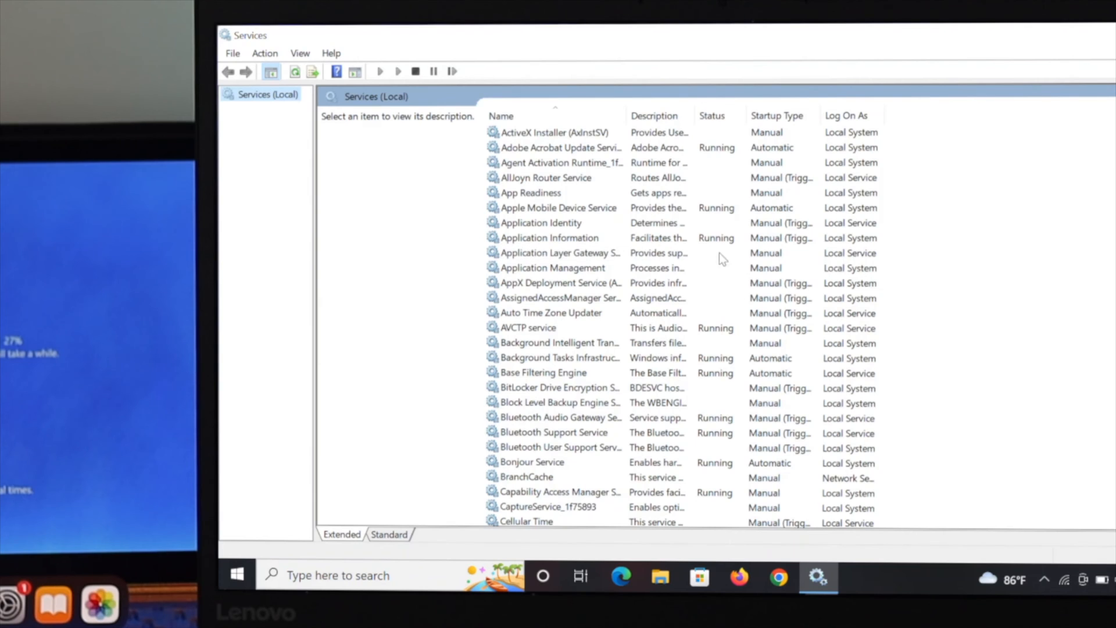
{"action": "scroll", "scroll_direction": "down", "scroll_amount": 3}
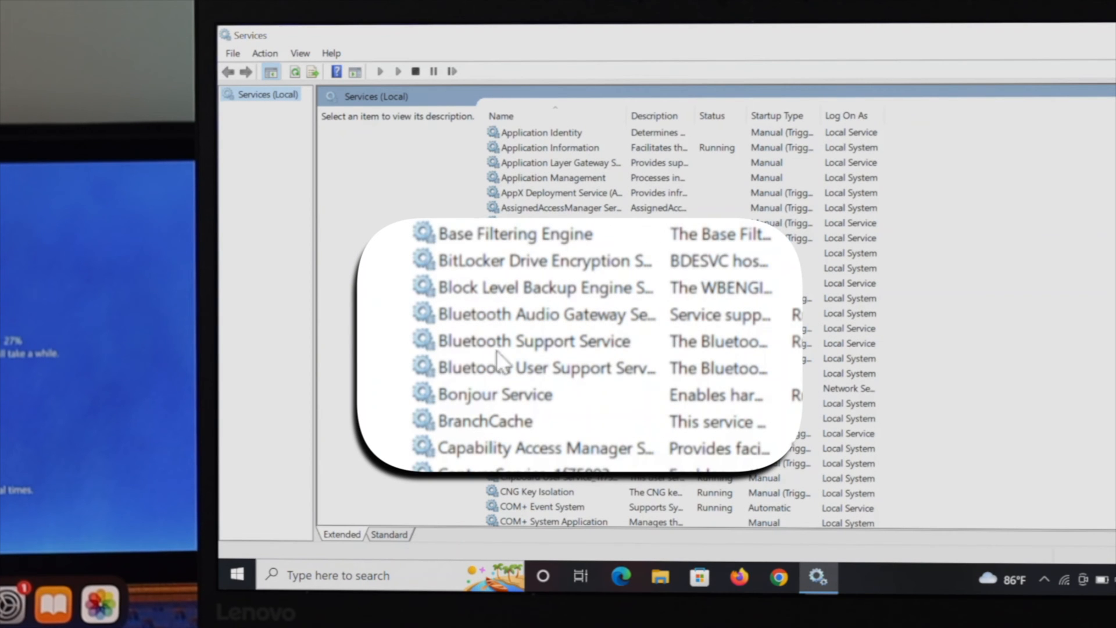
{"action": "mouse_move", "coordinate": [513, 349]}
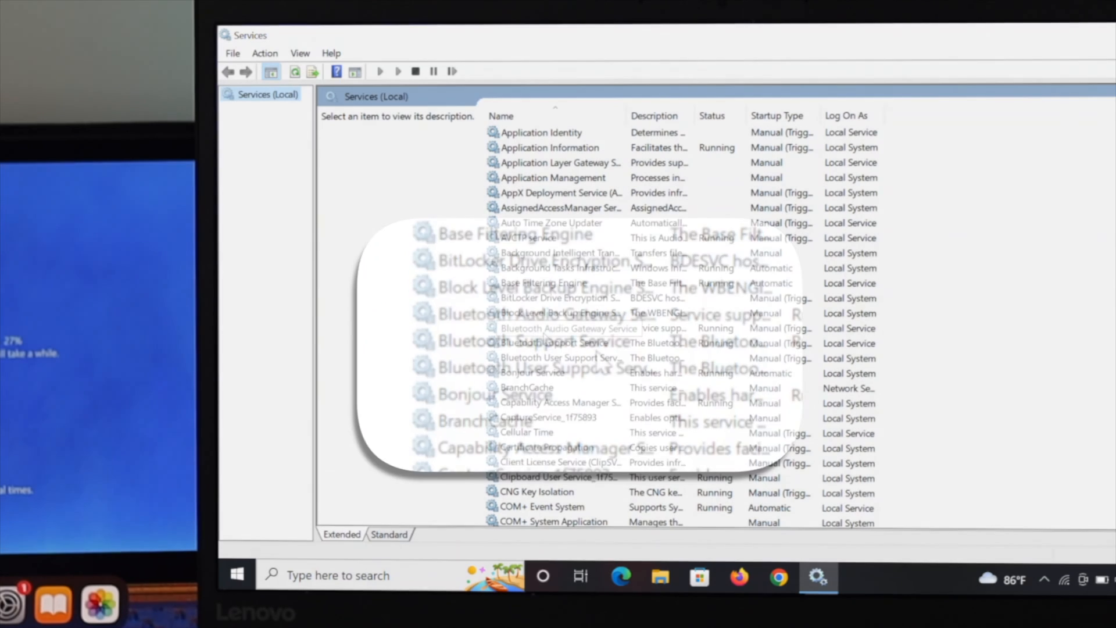
Change Bluetooth Audio Gateway Service startup type from Manual to Automatic and apply it
{"action": "double_click", "coordinate": [563, 328]}
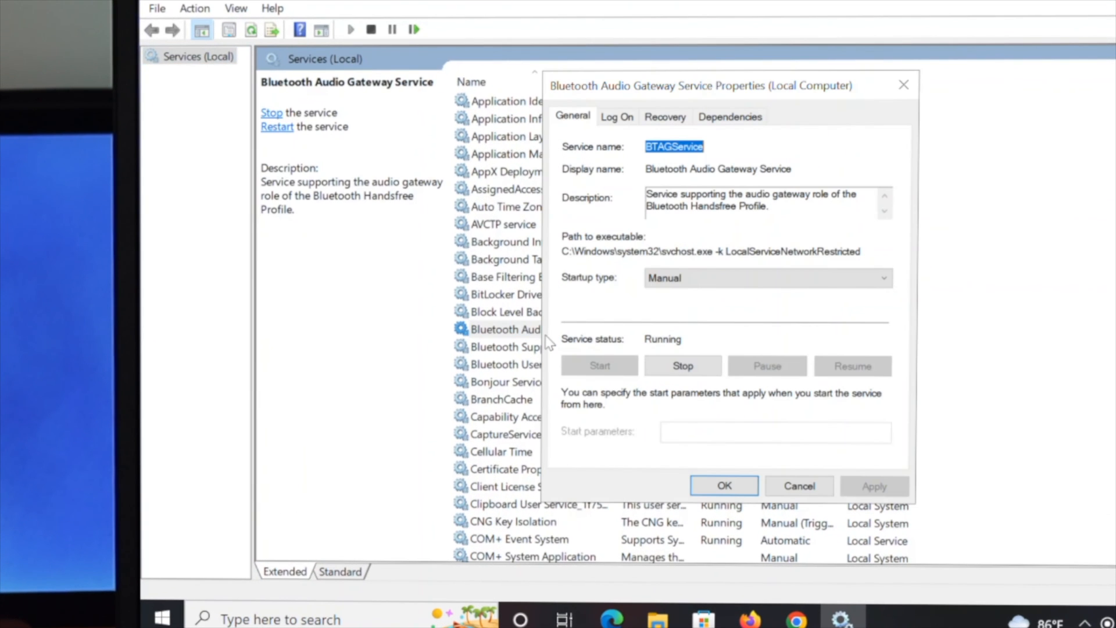
{"action": "mouse_move", "coordinate": [583, 298]}
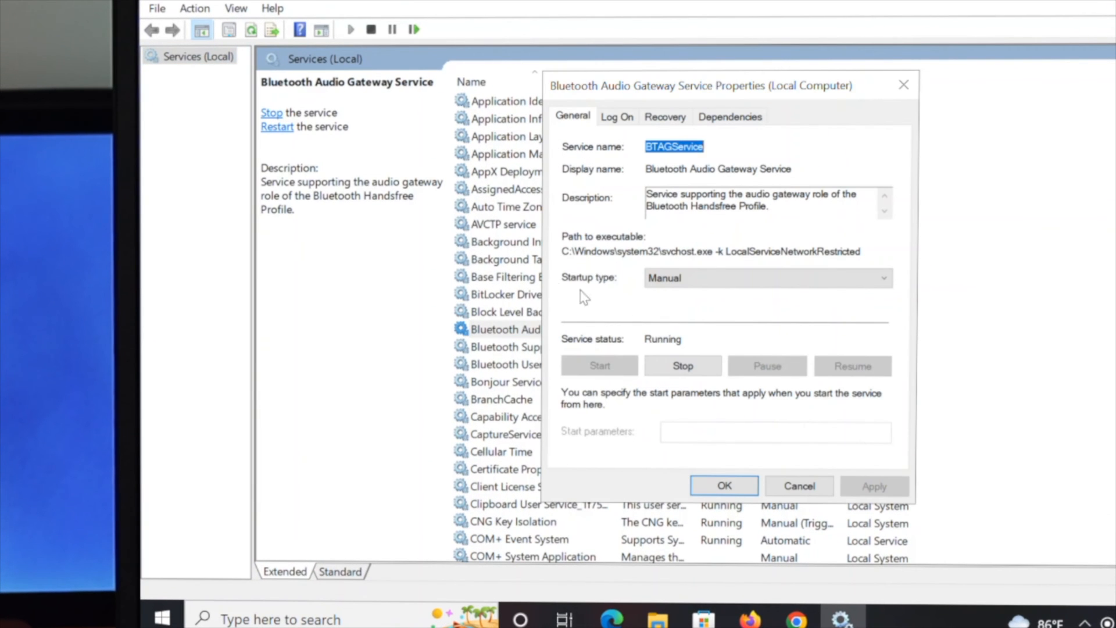
{"action": "left_click", "coordinate": [767, 277]}
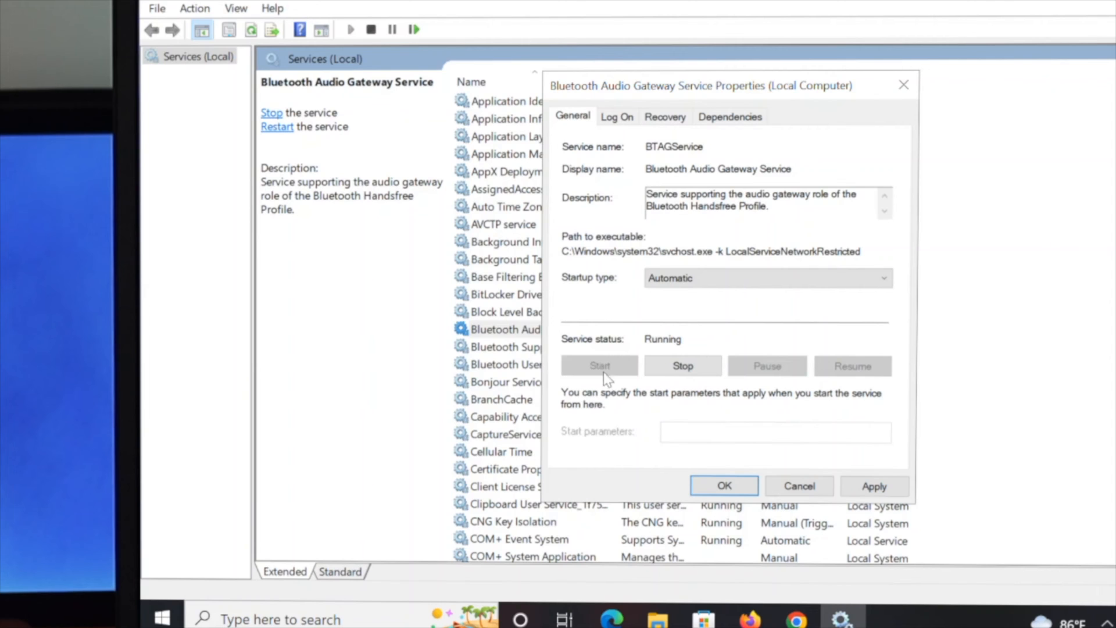
{"action": "mouse_move", "coordinate": [641, 325]}
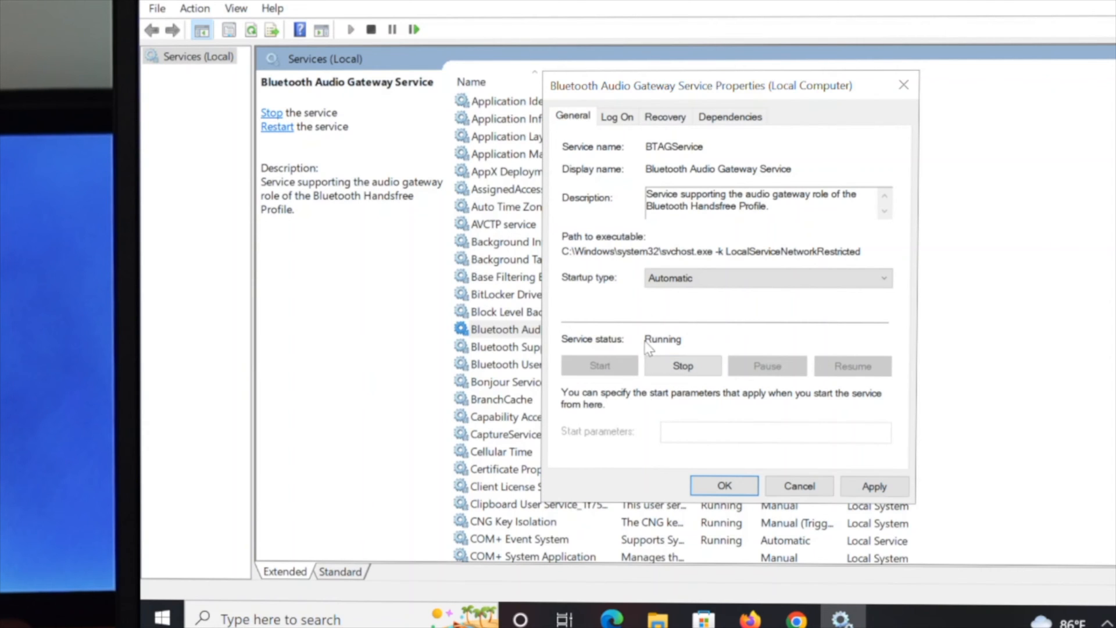
{"action": "mouse_move", "coordinate": [614, 300]}
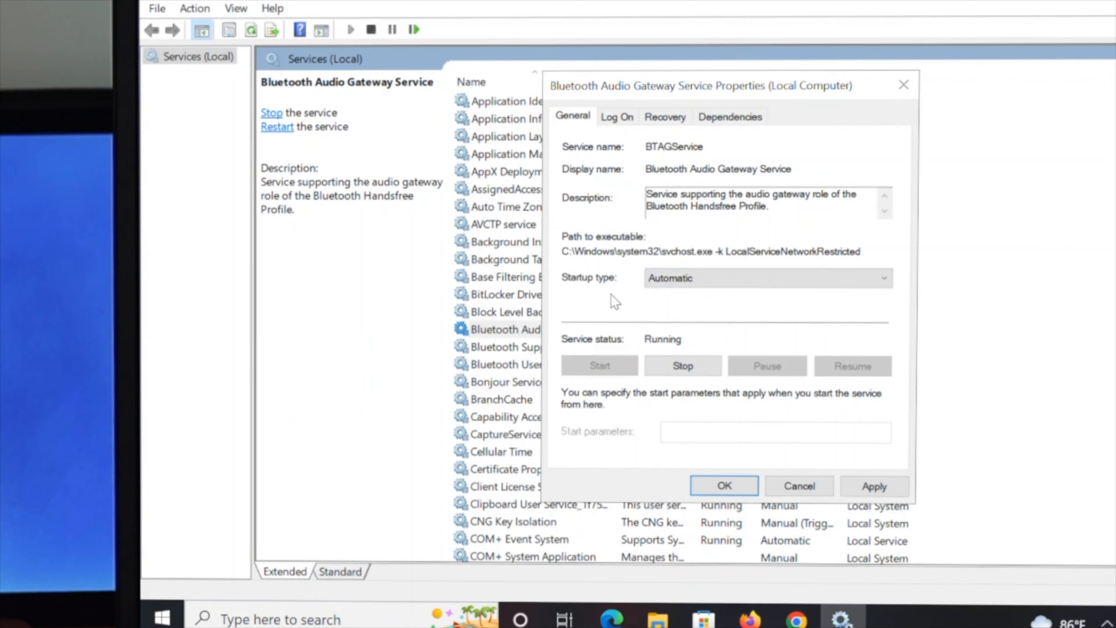
{"action": "mouse_move", "coordinate": [600, 291]}
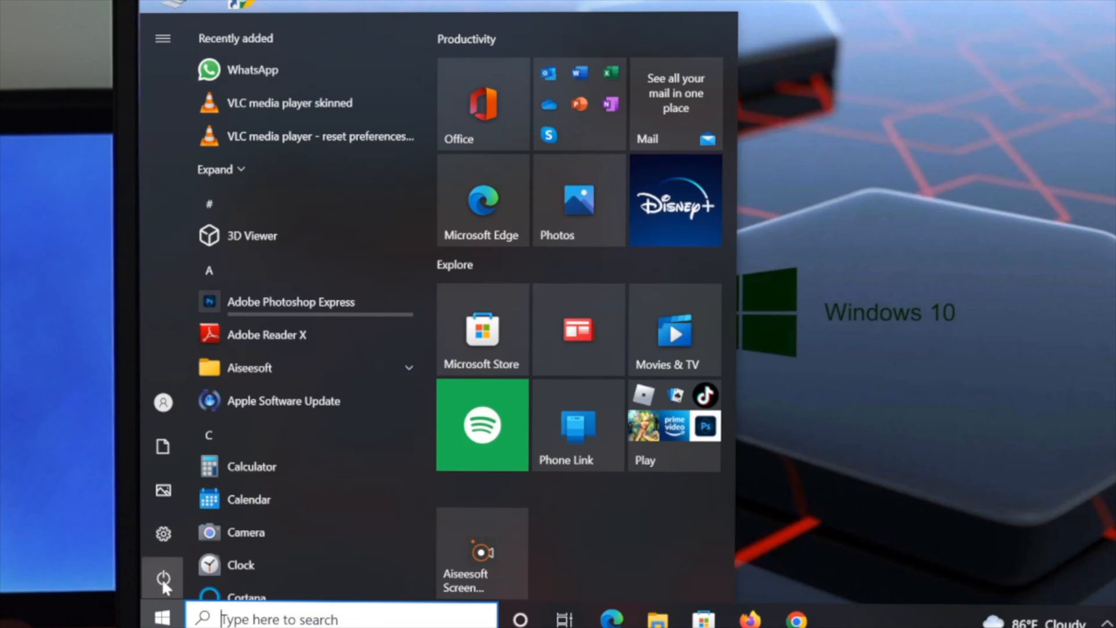
Restart the computer from the Start menu power options
{"action": "left_click", "coordinate": [163, 578]}
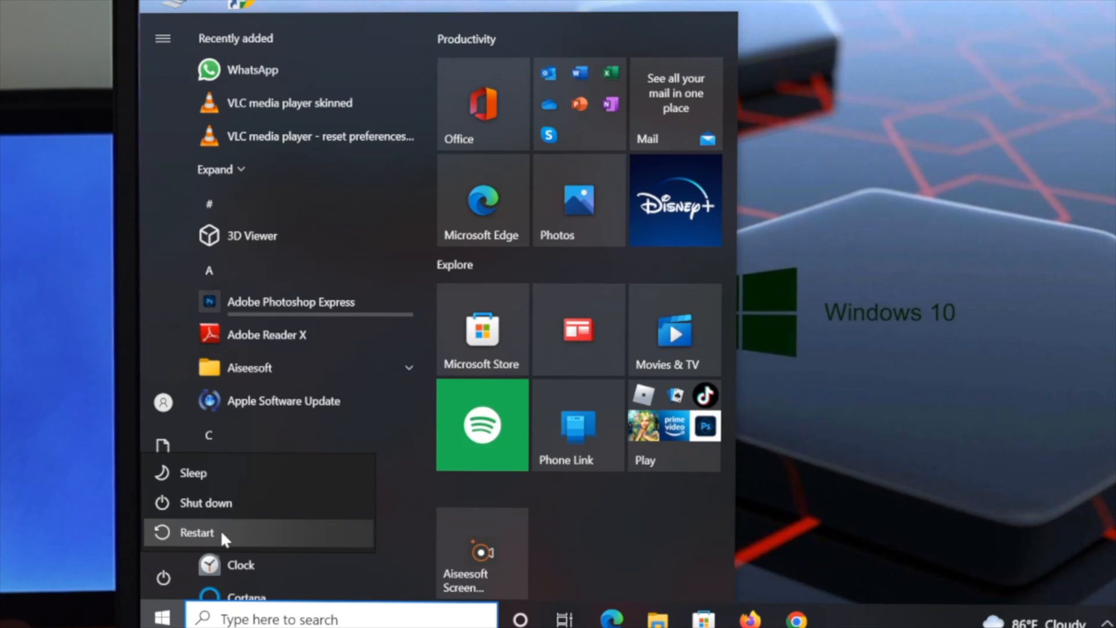
{"action": "left_click", "coordinate": [198, 532]}
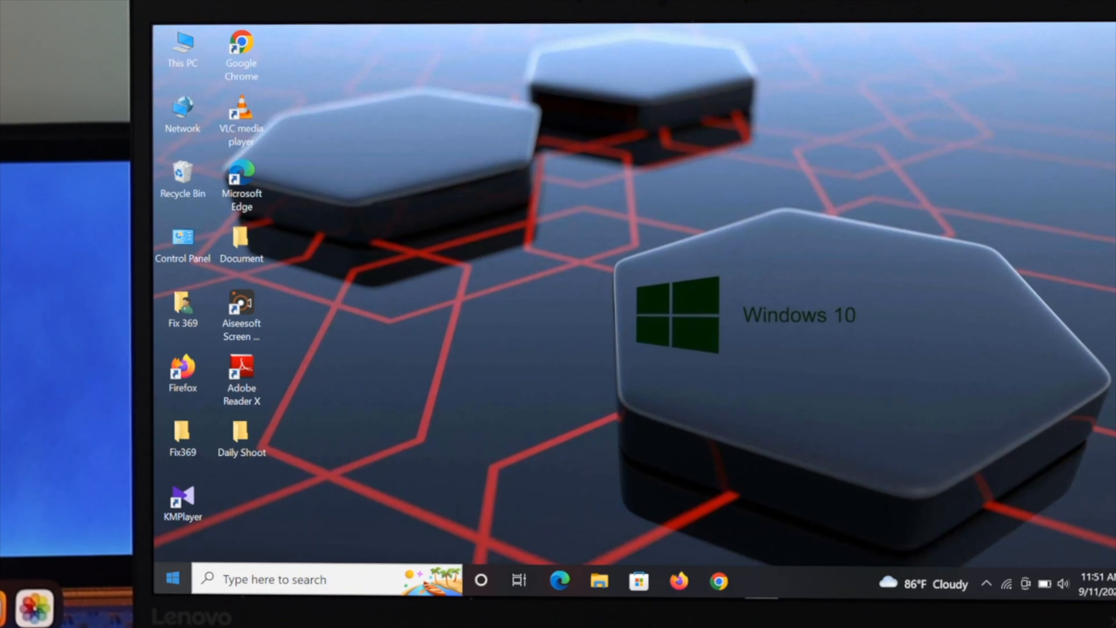
Navigate Settings > Update & Security > Troubleshoot > Additional troubleshooters and reach the Bluetooth entry
{"action": "left_click", "coordinate": [171, 577]}
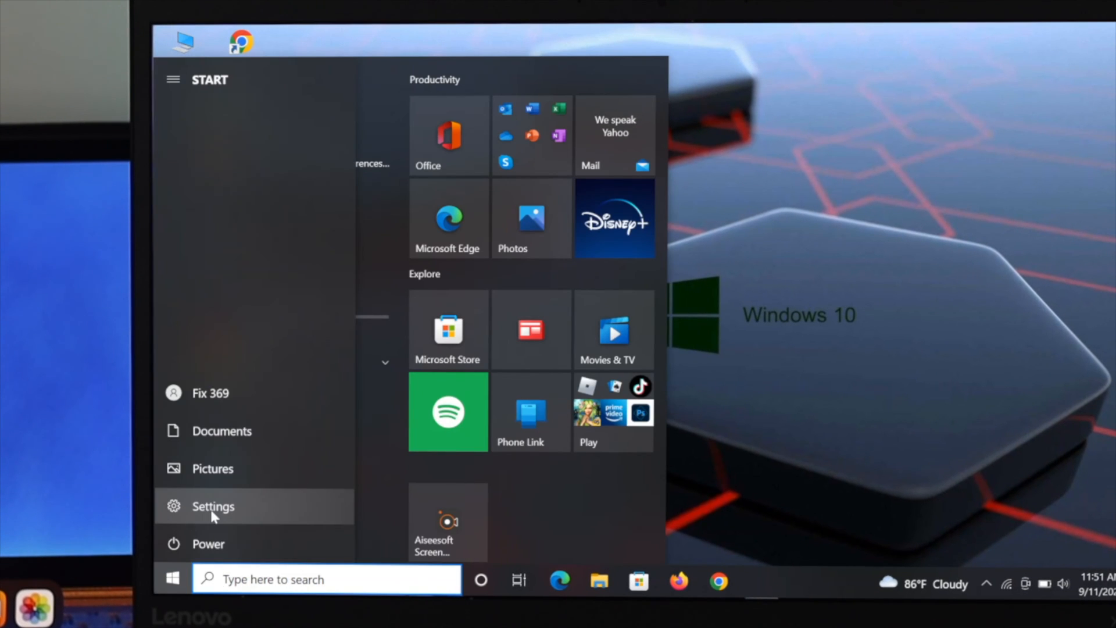
{"action": "left_click", "coordinate": [211, 505]}
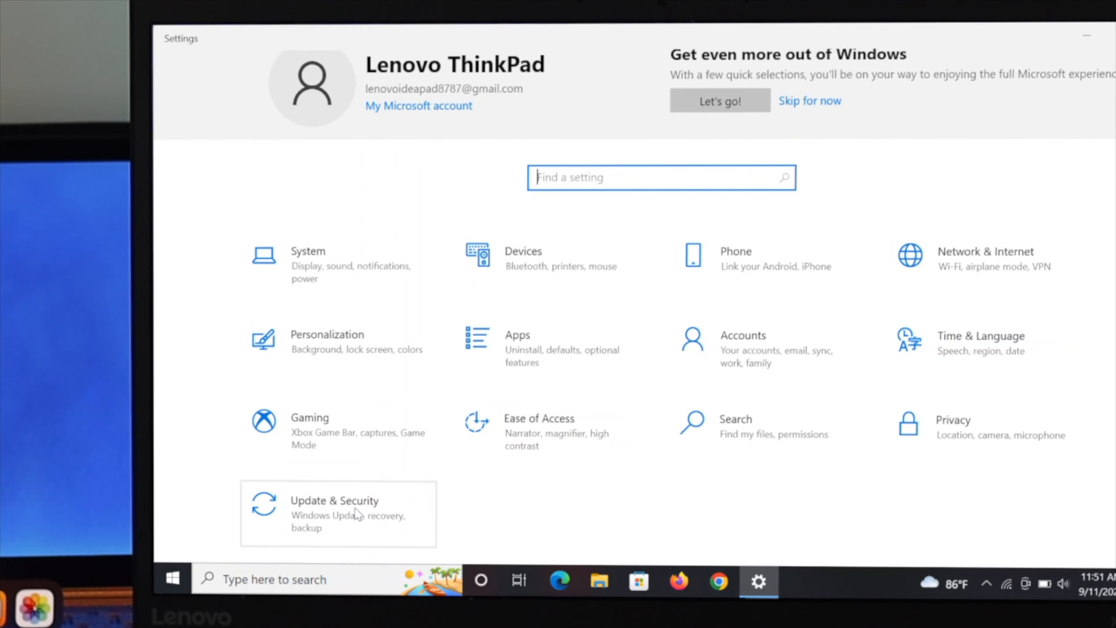
{"action": "left_click", "coordinate": [334, 500]}
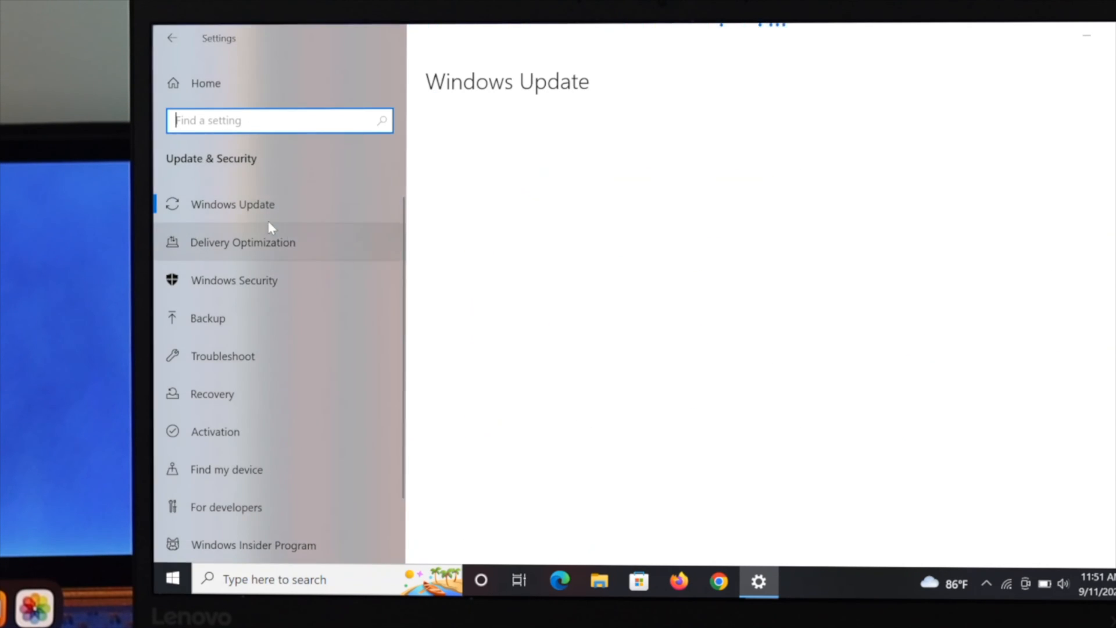
{"action": "left_click", "coordinate": [221, 355]}
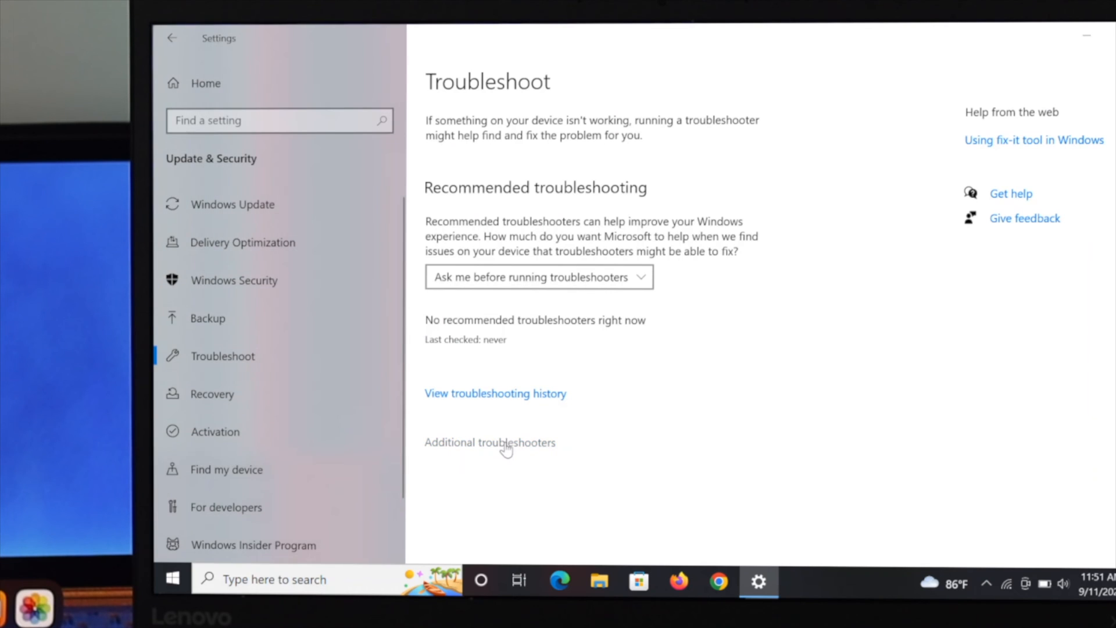
{"action": "left_click", "coordinate": [489, 441]}
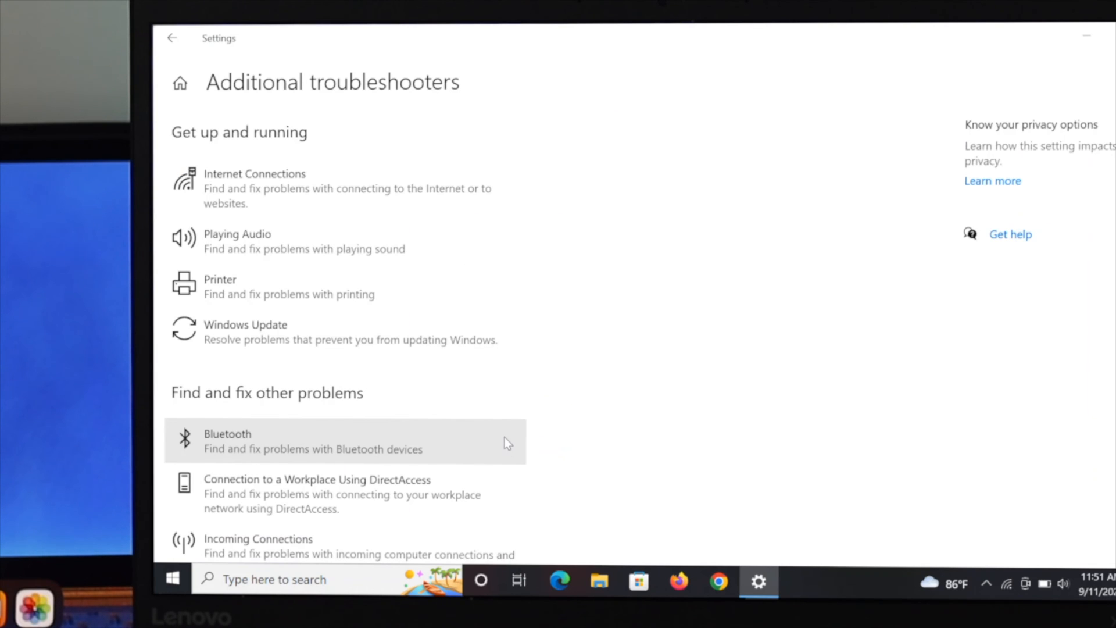
{"action": "mouse_move", "coordinate": [301, 418]}
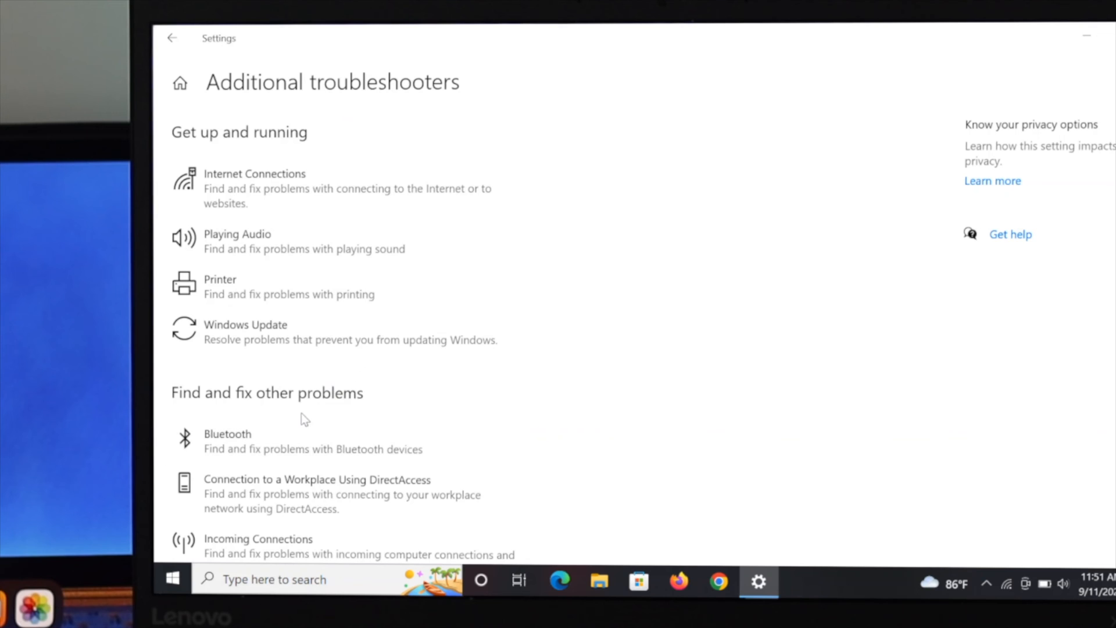
{"action": "scroll", "scroll_direction": "down", "scroll_amount": 3}
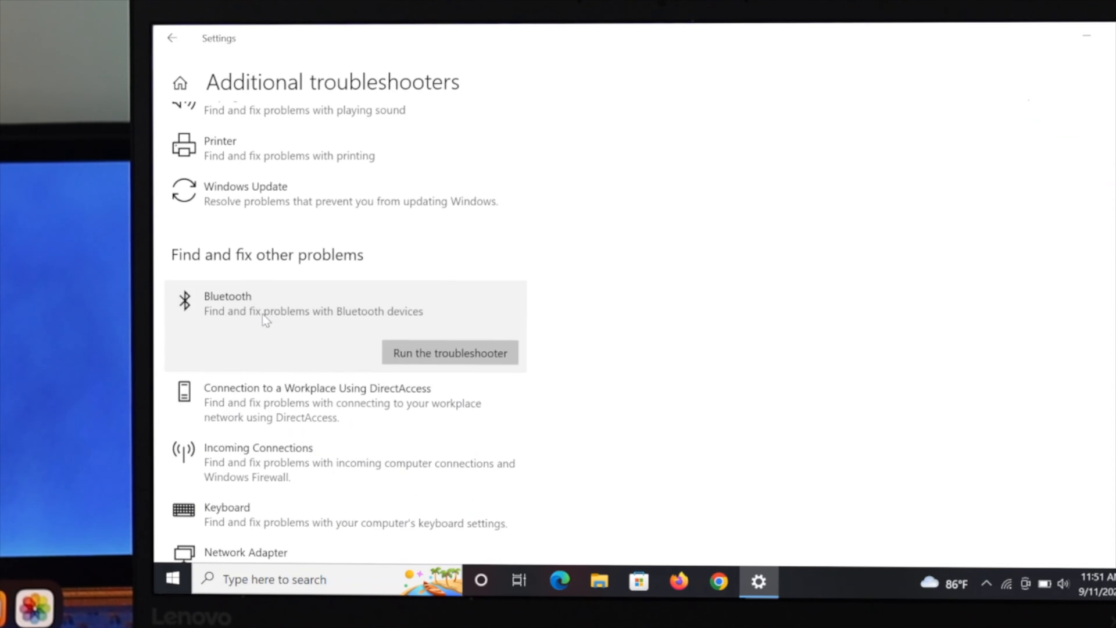
Run the Bluetooth troubleshooter until it reports the radio status fixed, then close it
{"action": "left_click", "coordinate": [448, 352]}
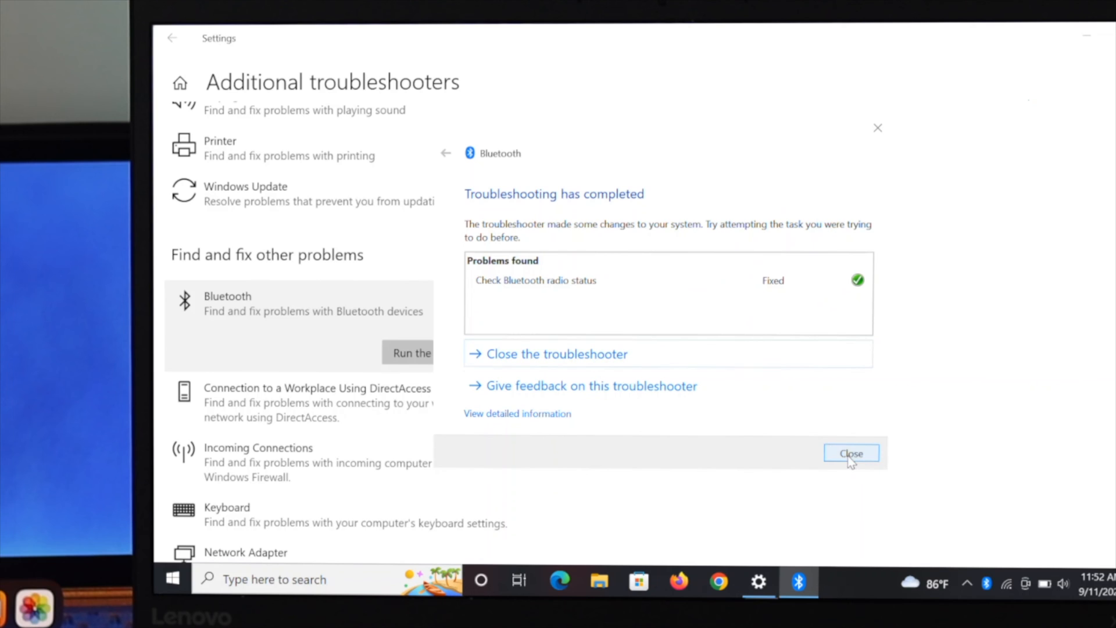
{"action": "left_click", "coordinate": [850, 453]}
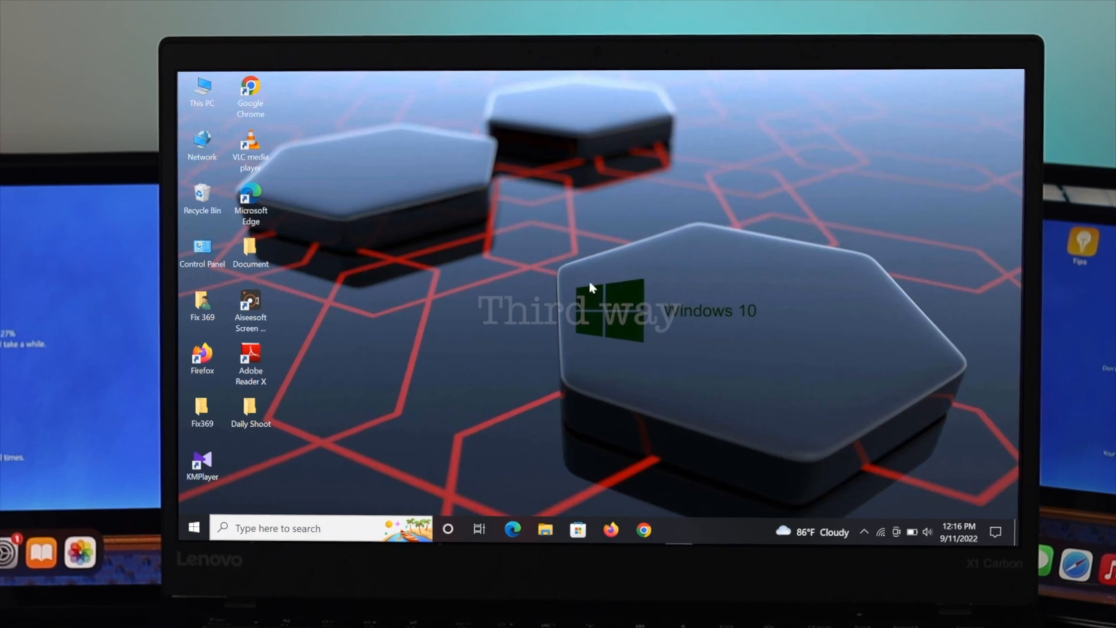
Launch Device Manager from the system tools menu, expand Bluetooth and start Update driver on Intel Wireless Bluetooth
{"action": "right_click", "coordinate": [194, 527]}
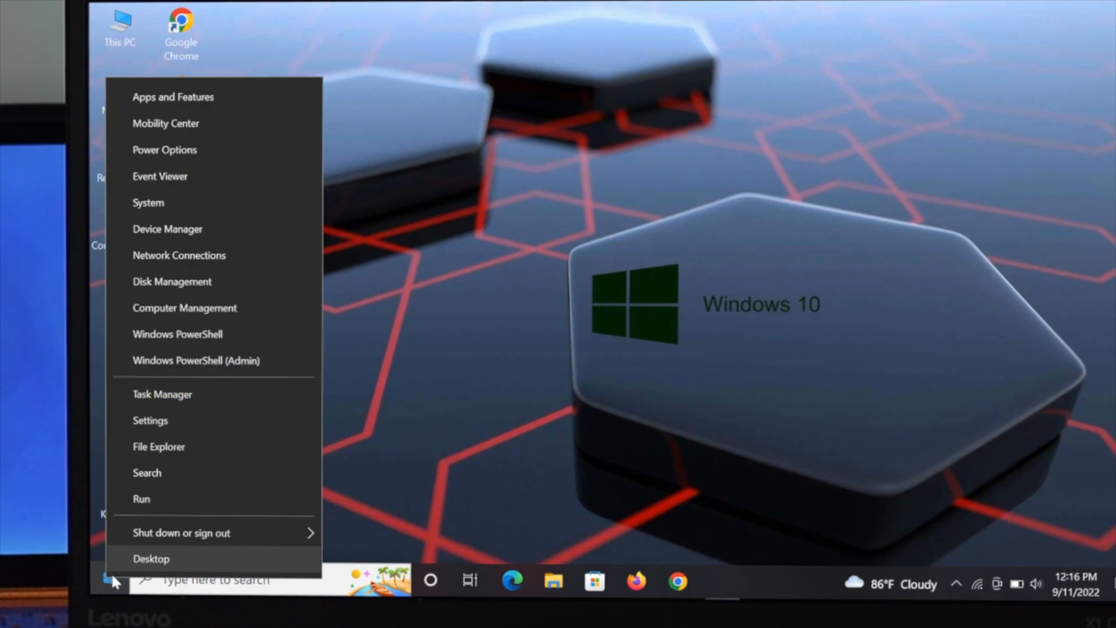
{"action": "mouse_move", "coordinate": [179, 254]}
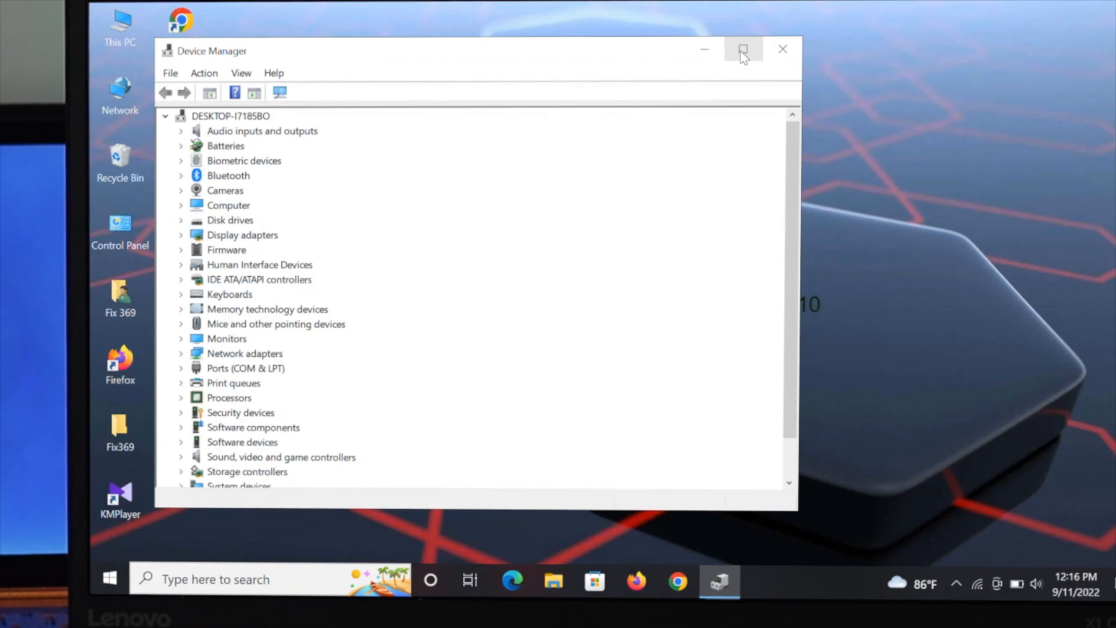
{"action": "left_click", "coordinate": [743, 48]}
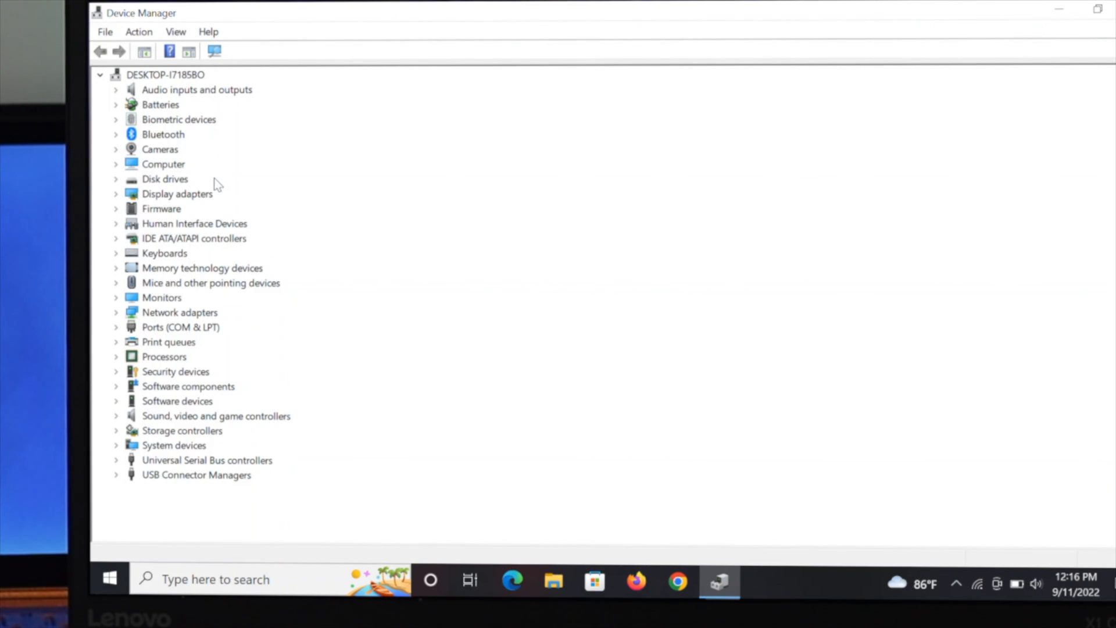
{"action": "mouse_move", "coordinate": [141, 142]}
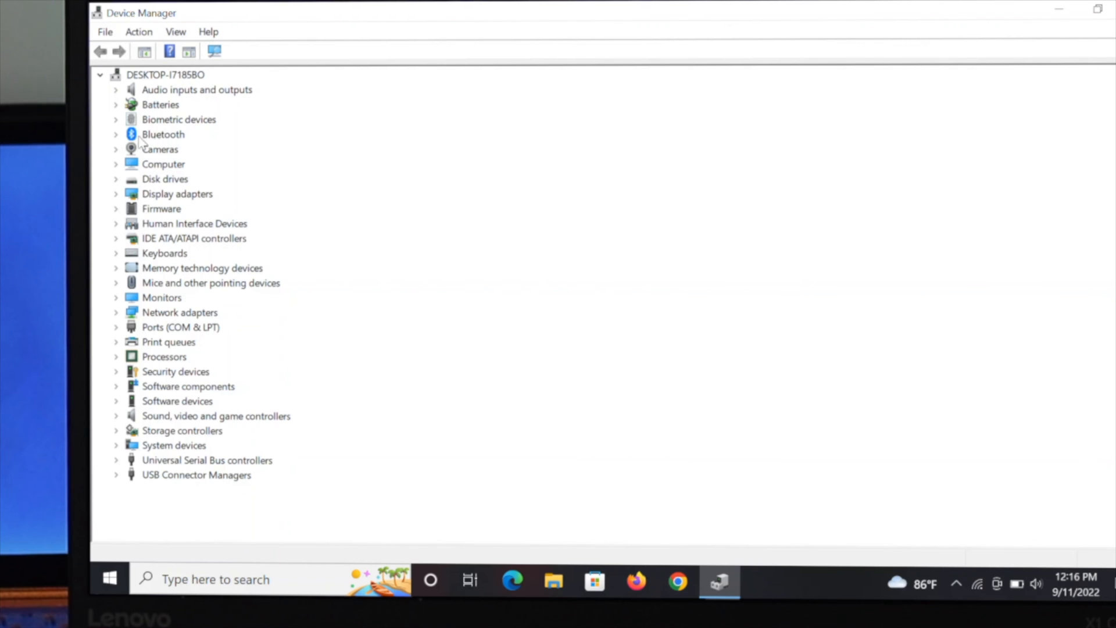
{"action": "left_click", "coordinate": [115, 135]}
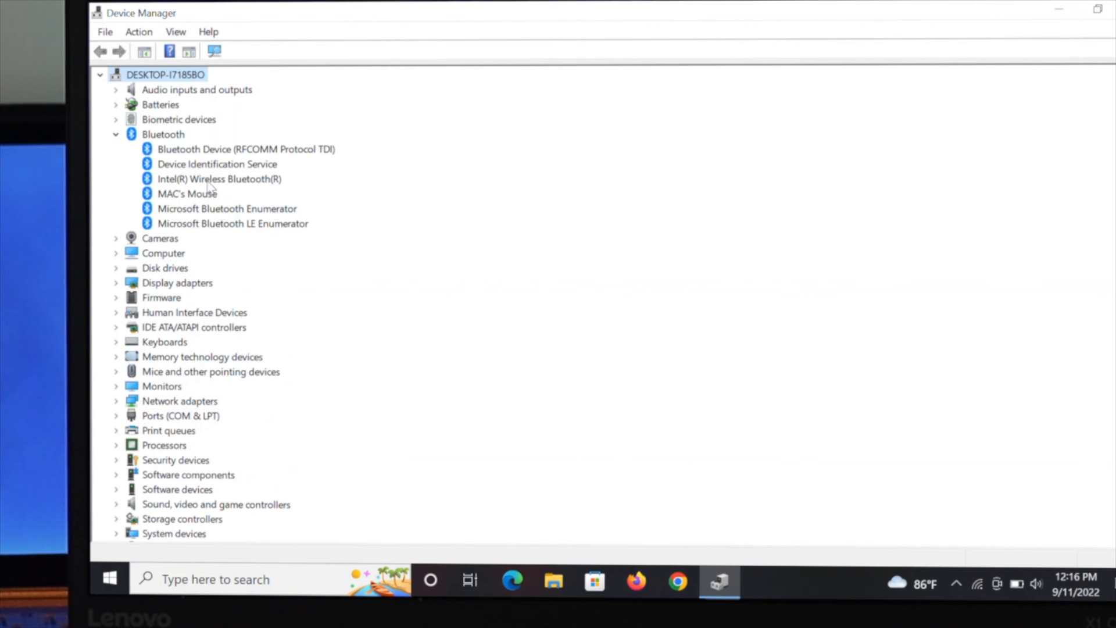
{"action": "mouse_move", "coordinate": [236, 198]}
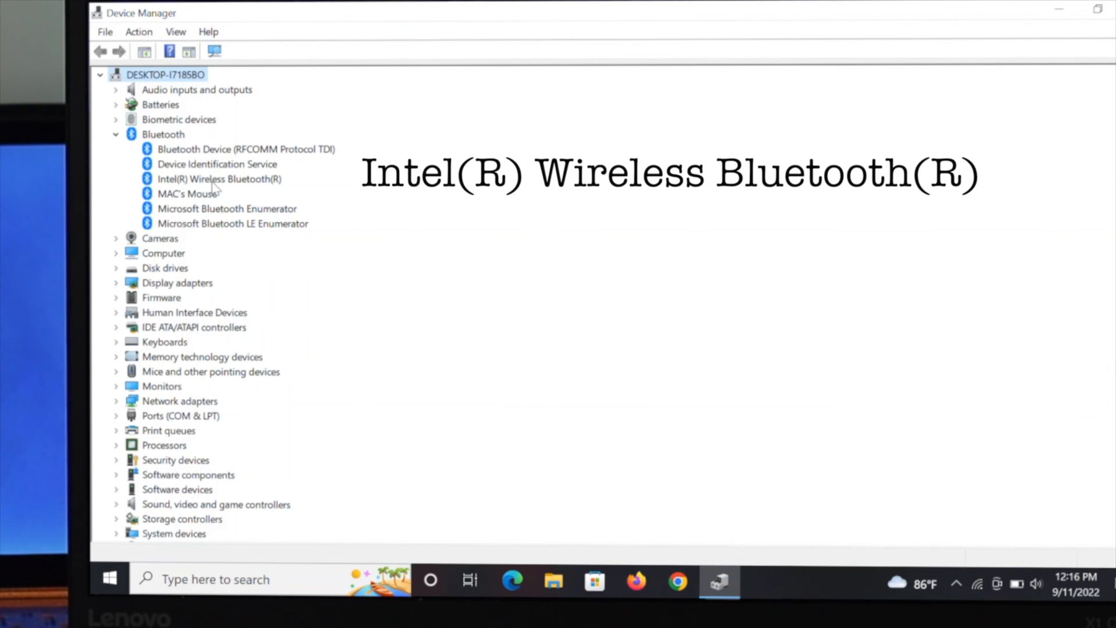
{"action": "right_click", "coordinate": [219, 179]}
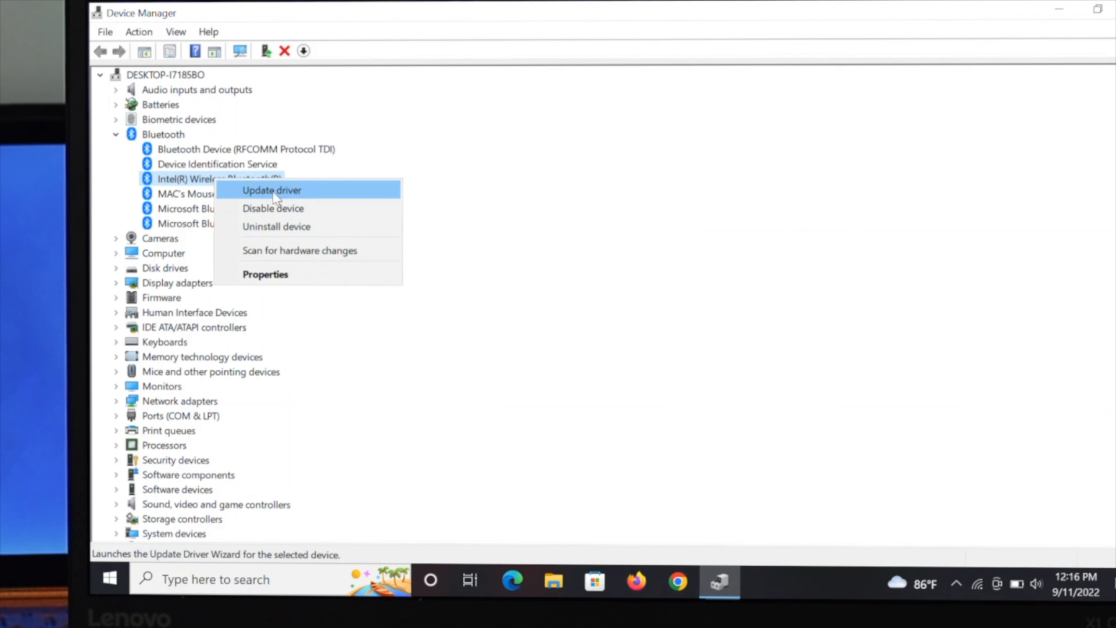
{"action": "left_click", "coordinate": [271, 190]}
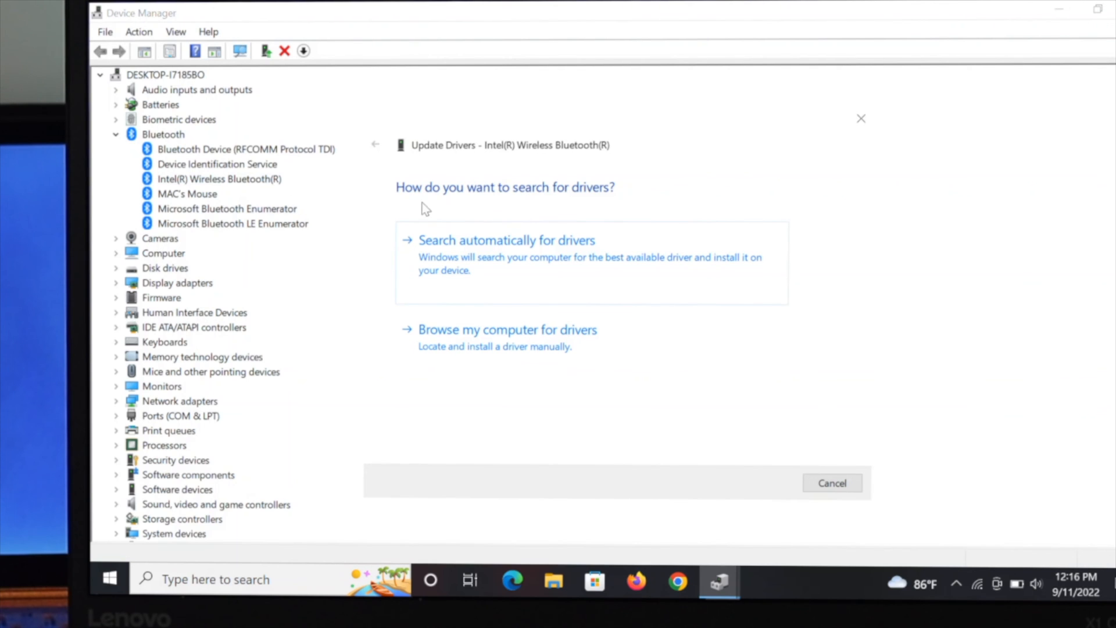
{"action": "mouse_move", "coordinate": [566, 204]}
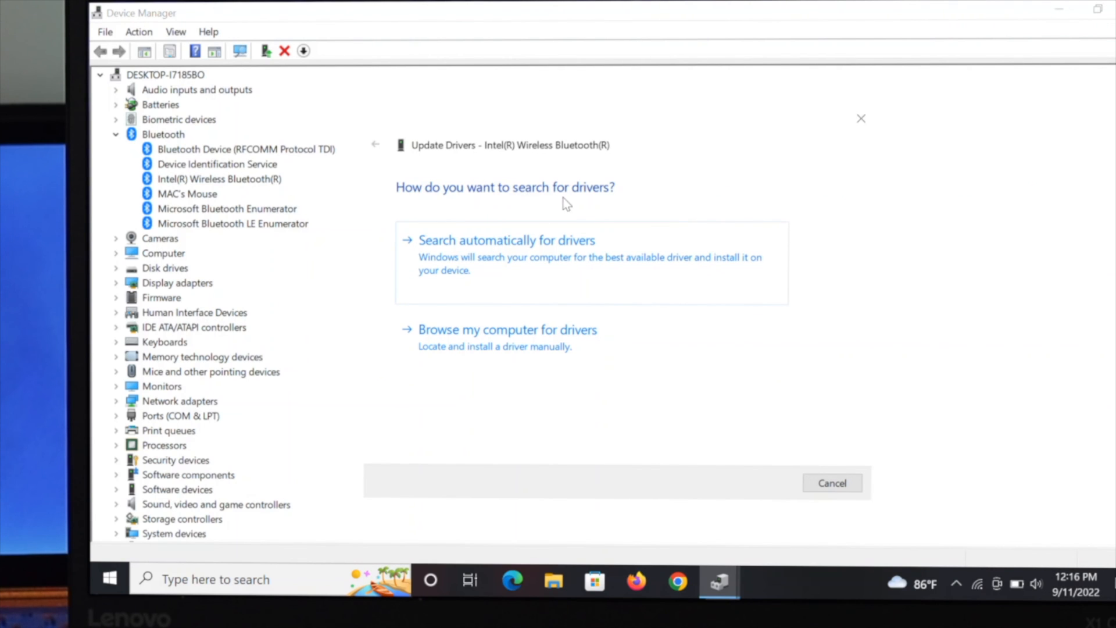
{"action": "mouse_move", "coordinate": [573, 252]}
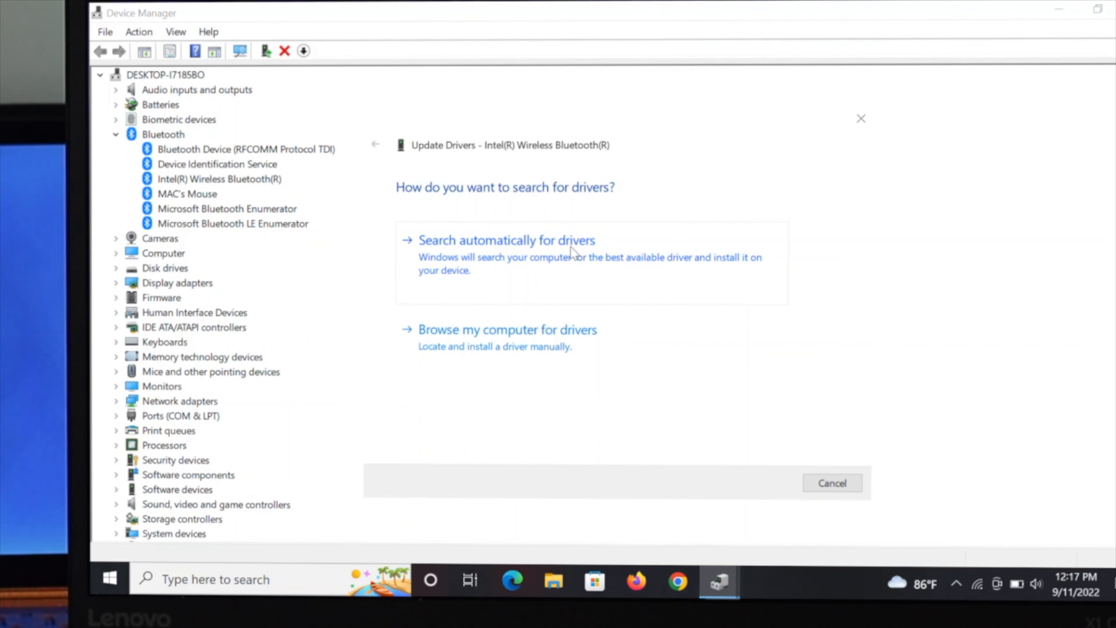
{"action": "mouse_move", "coordinate": [559, 261]}
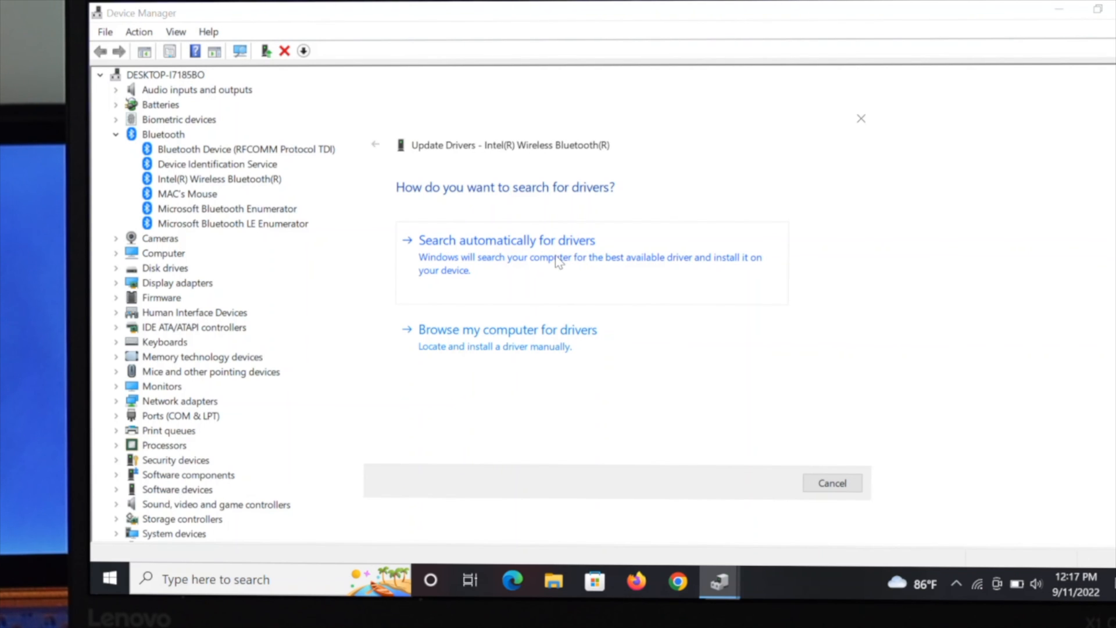
Search automatically for drivers; Windows reports the best Intel Bluetooth drivers are already installed
{"action": "left_click", "coordinate": [506, 240]}
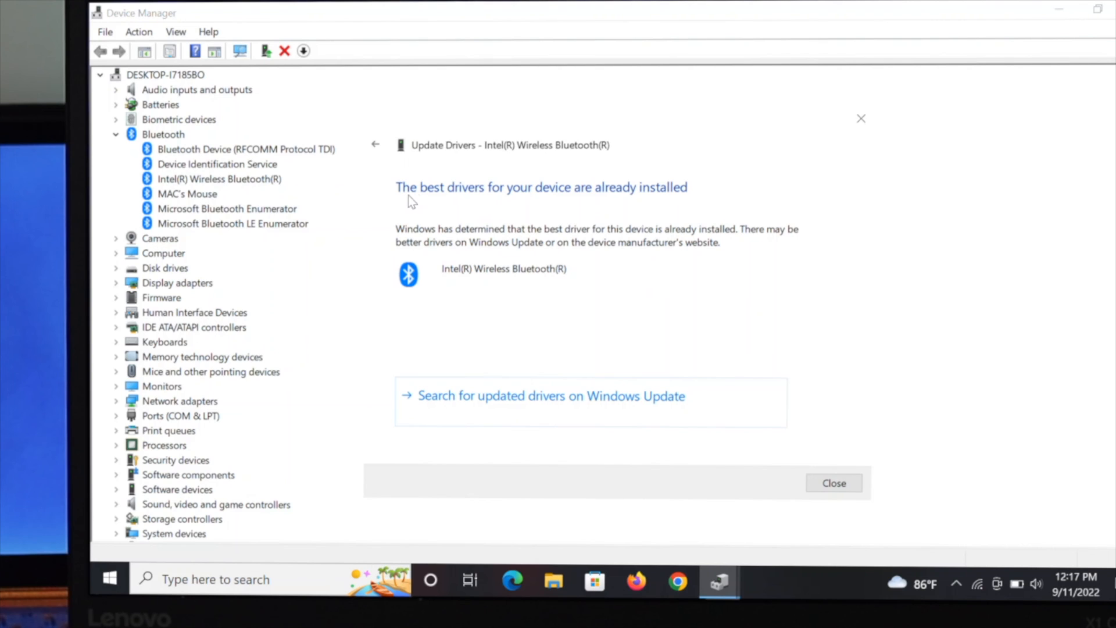
{"action": "mouse_move", "coordinate": [483, 202]}
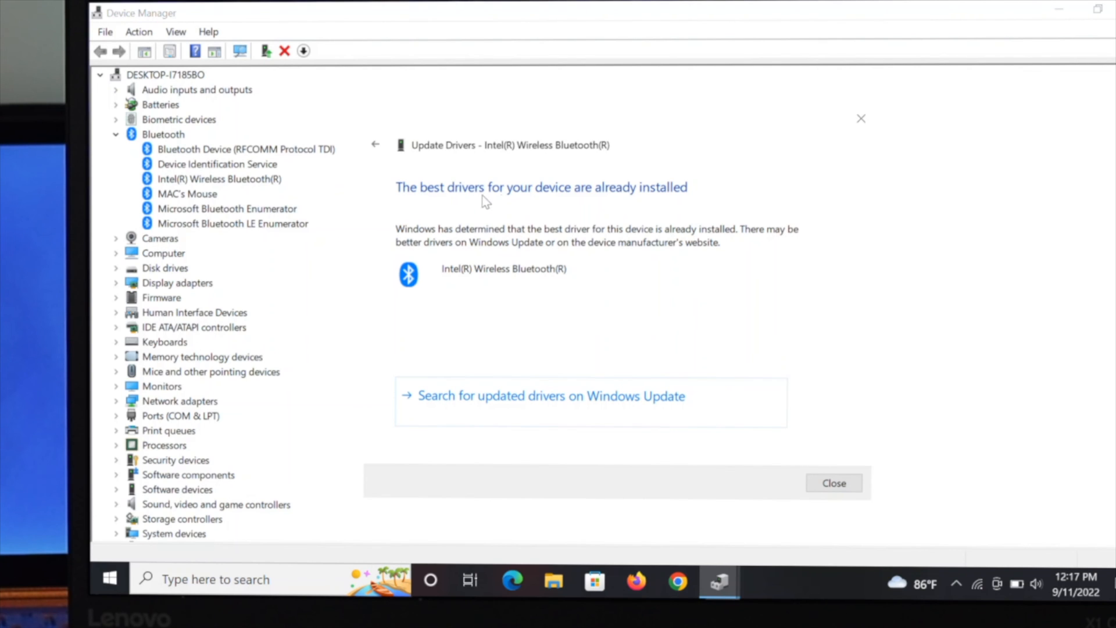
{"action": "mouse_move", "coordinate": [626, 204]}
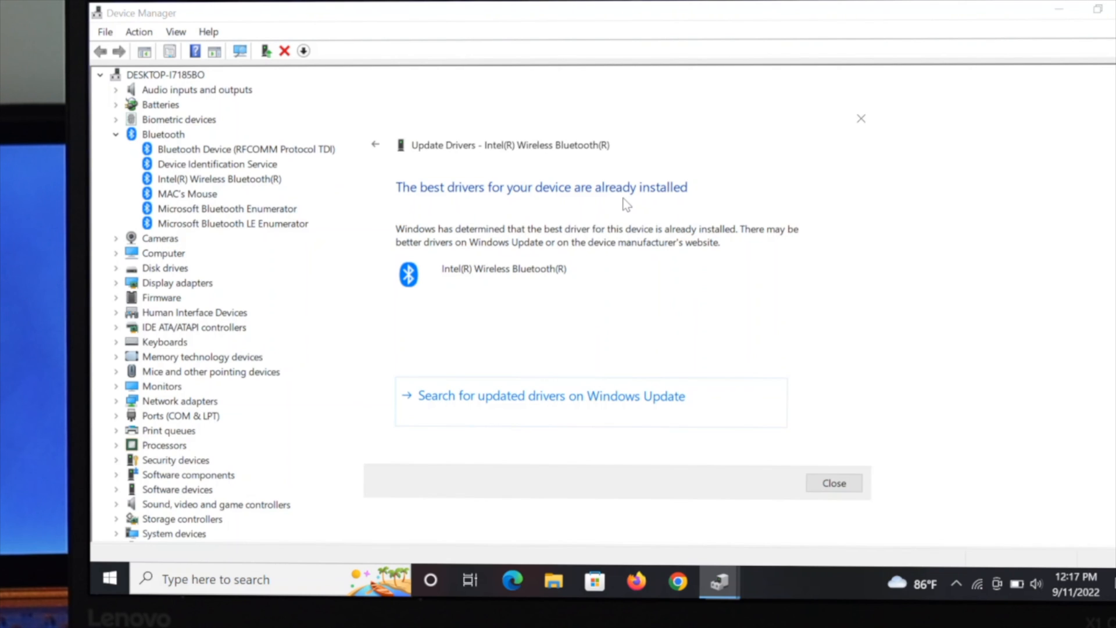
{"action": "mouse_move", "coordinate": [604, 284]}
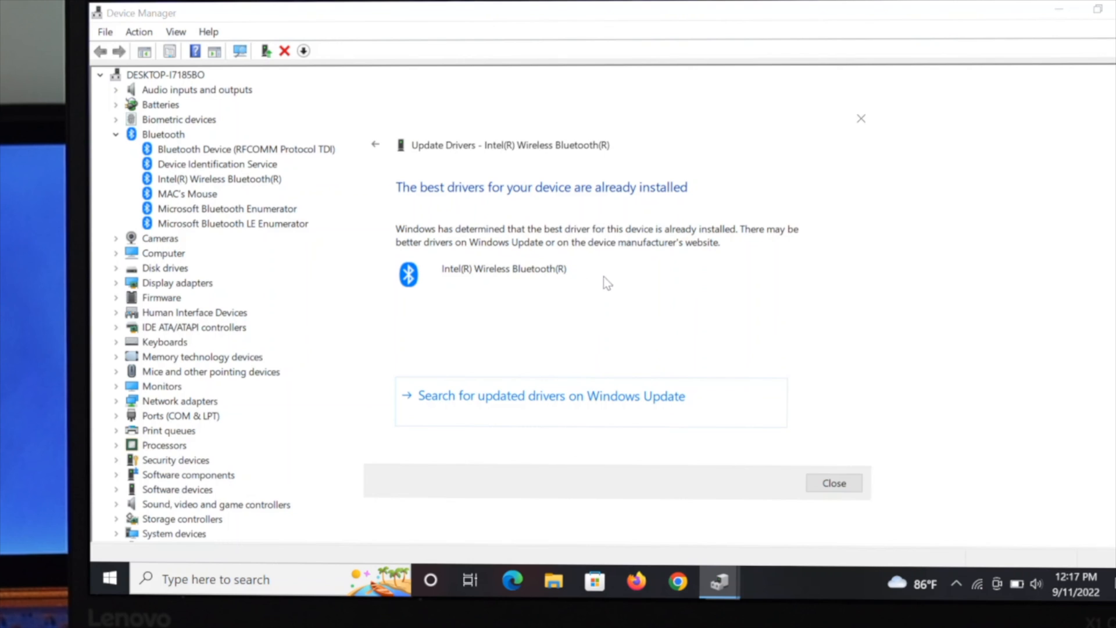
{"action": "mouse_move", "coordinate": [605, 274]}
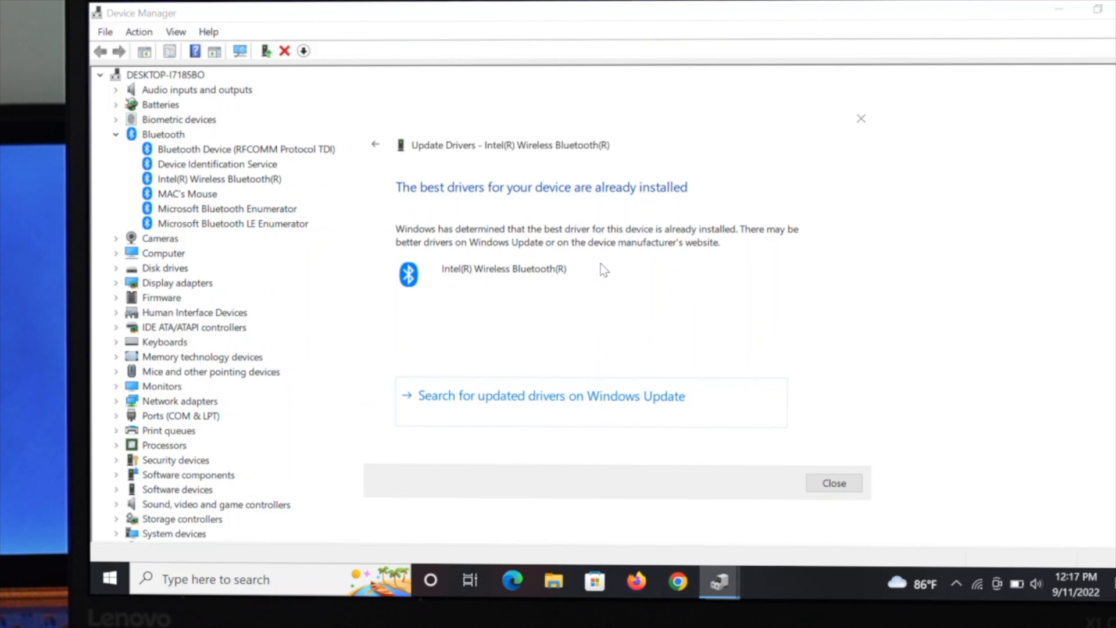
{"action": "mouse_move", "coordinate": [636, 294]}
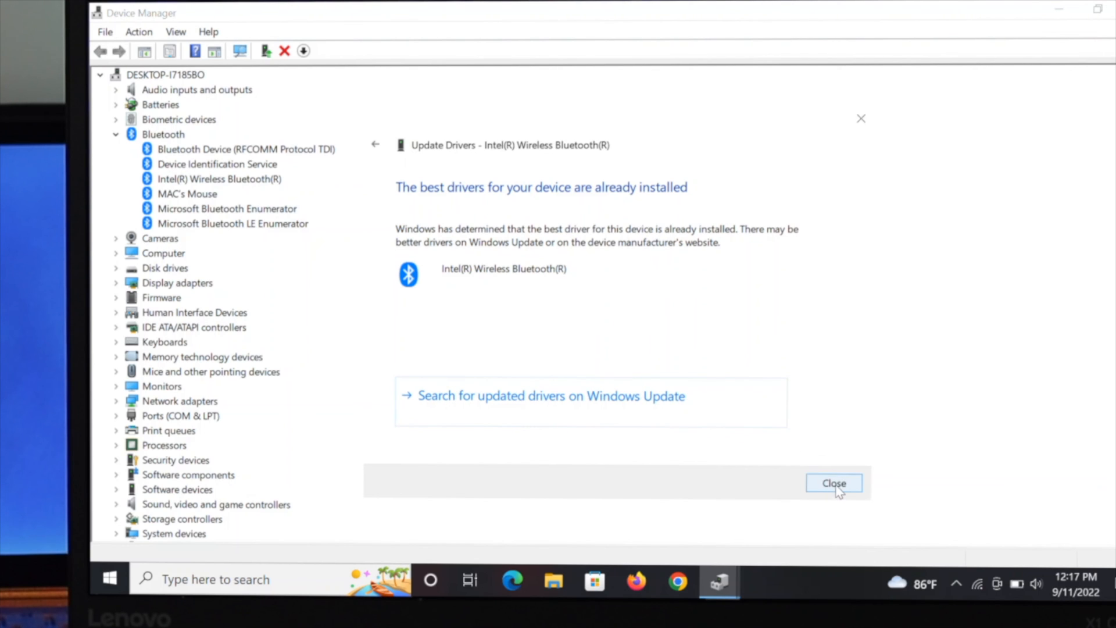
Review the Intel Bluetooth Driver tab (version 22.120.0.3, 1/25/2022), then close Device Manager
{"action": "left_click", "coordinate": [833, 483]}
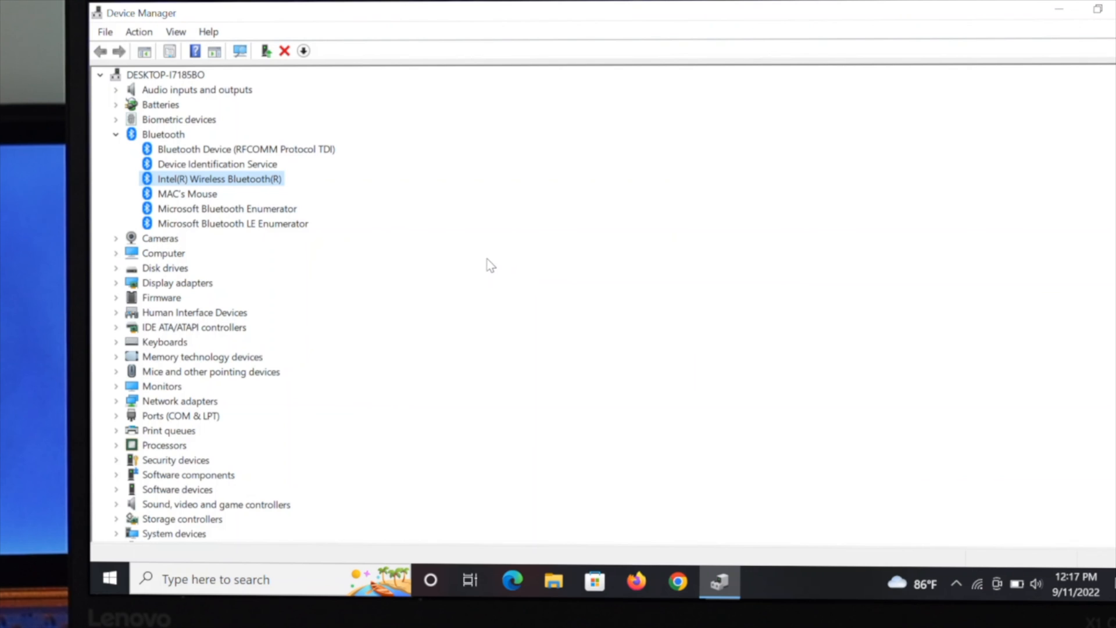
{"action": "mouse_move", "coordinate": [454, 262]}
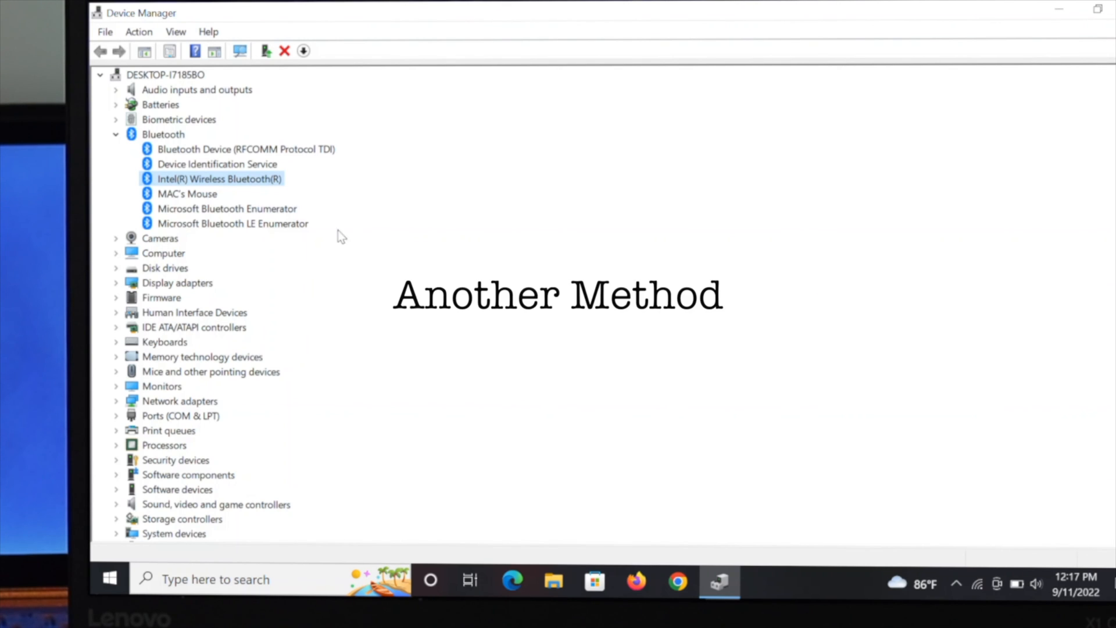
{"action": "right_click", "coordinate": [218, 179]}
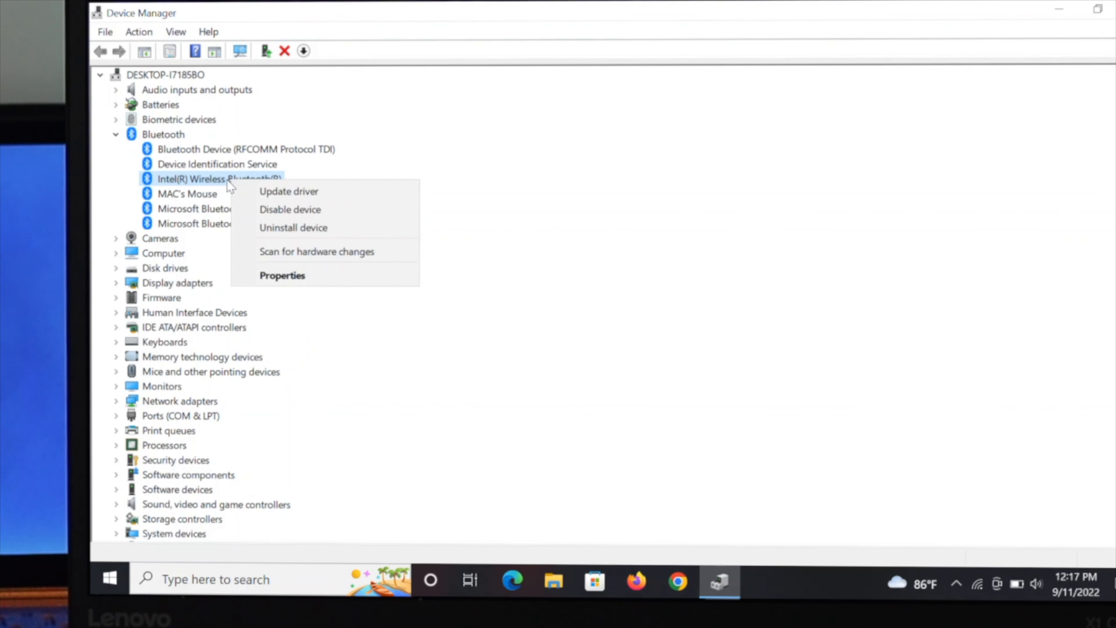
{"action": "left_click", "coordinate": [281, 275]}
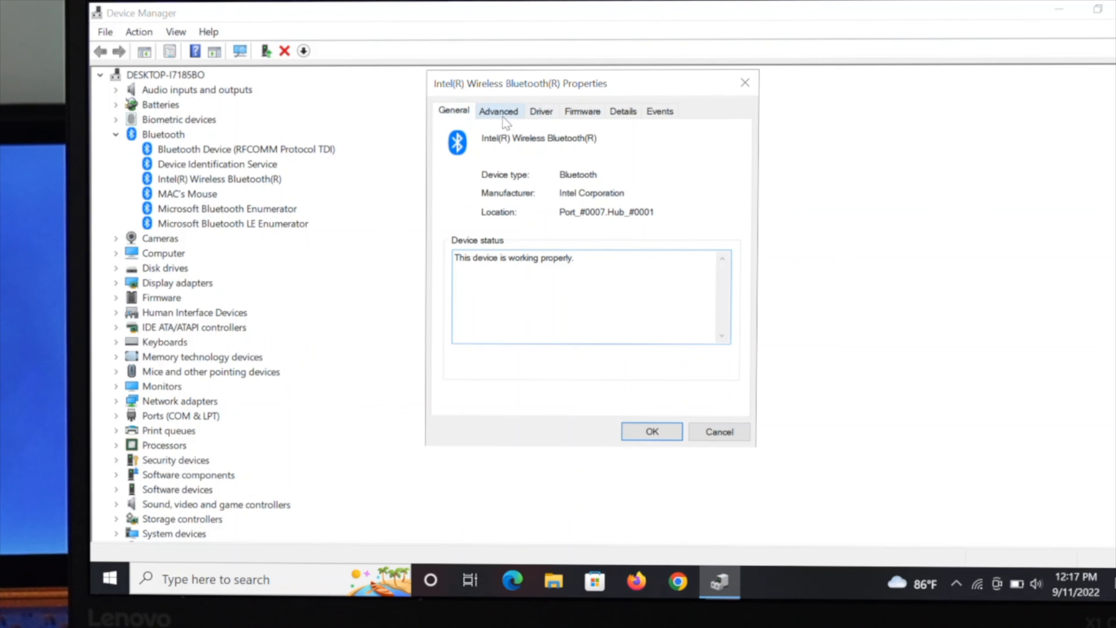
{"action": "left_click", "coordinate": [540, 111]}
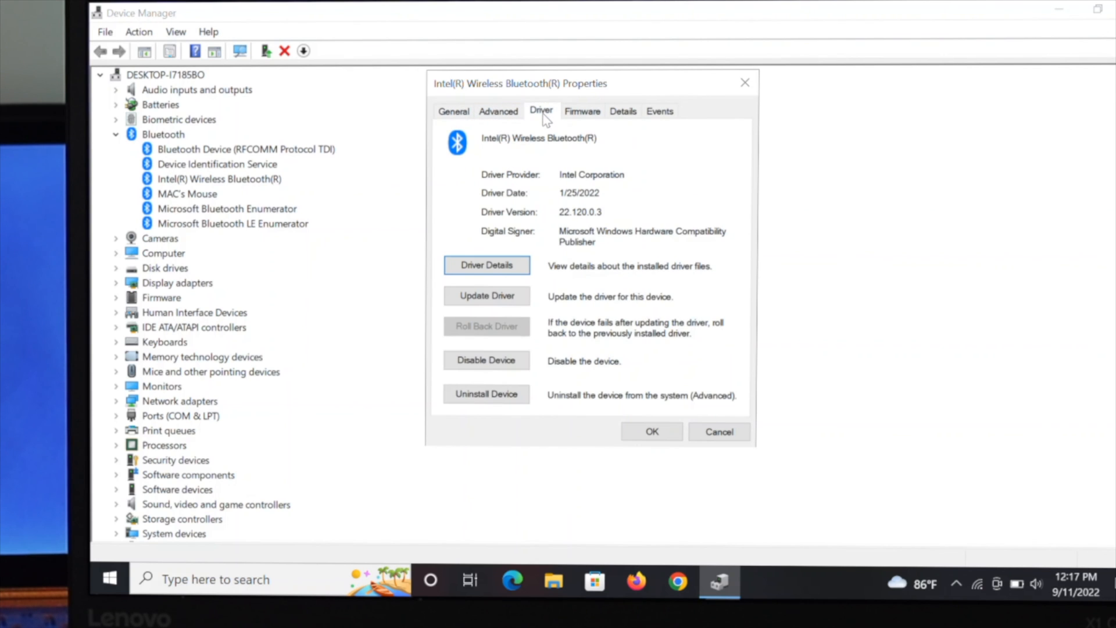
{"action": "mouse_move", "coordinate": [523, 198]}
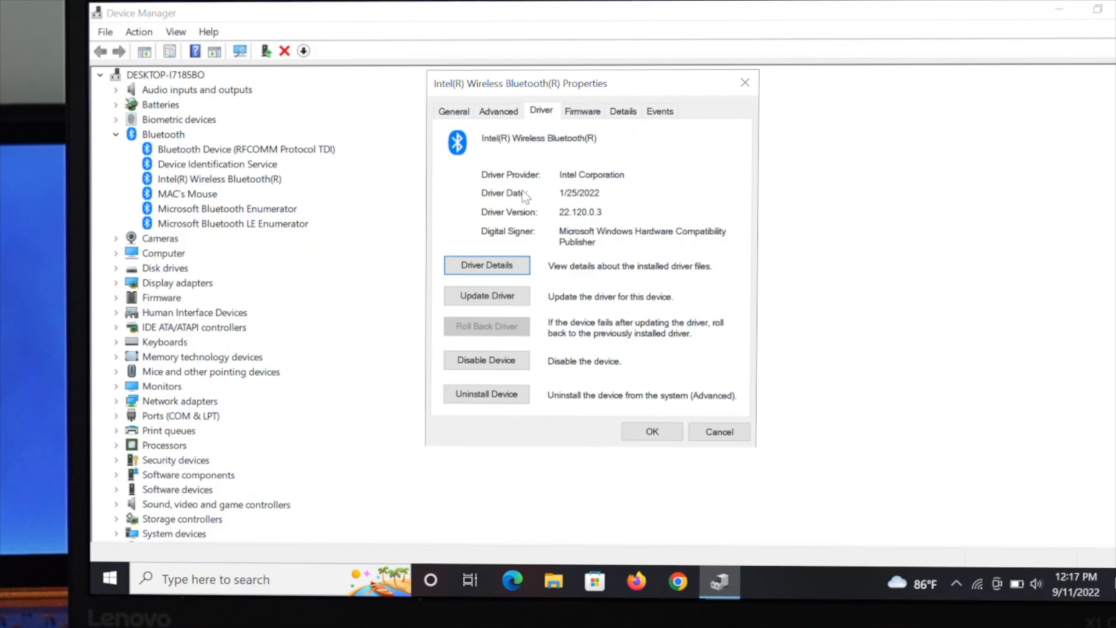
{"action": "mouse_move", "coordinate": [548, 192]}
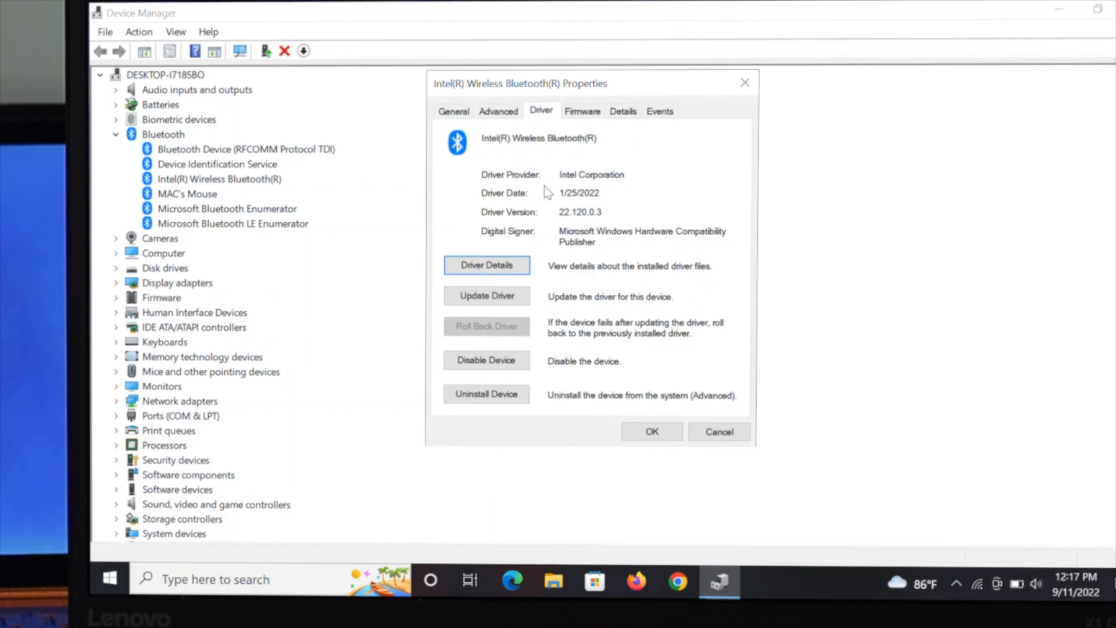
{"action": "mouse_move", "coordinate": [515, 227]}
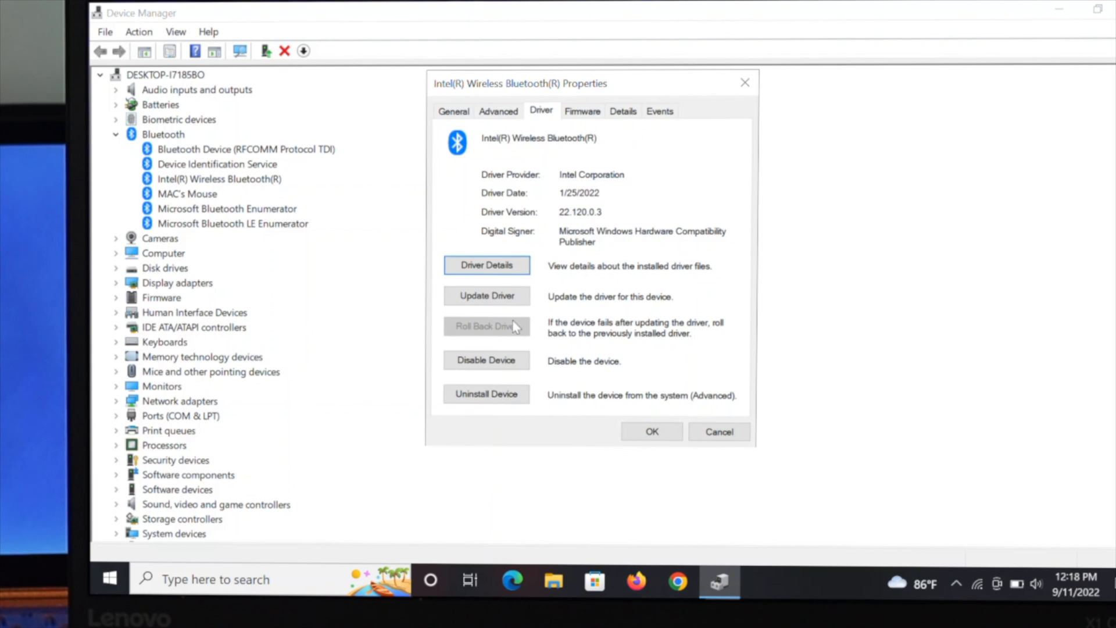
{"action": "mouse_move", "coordinate": [498, 337]}
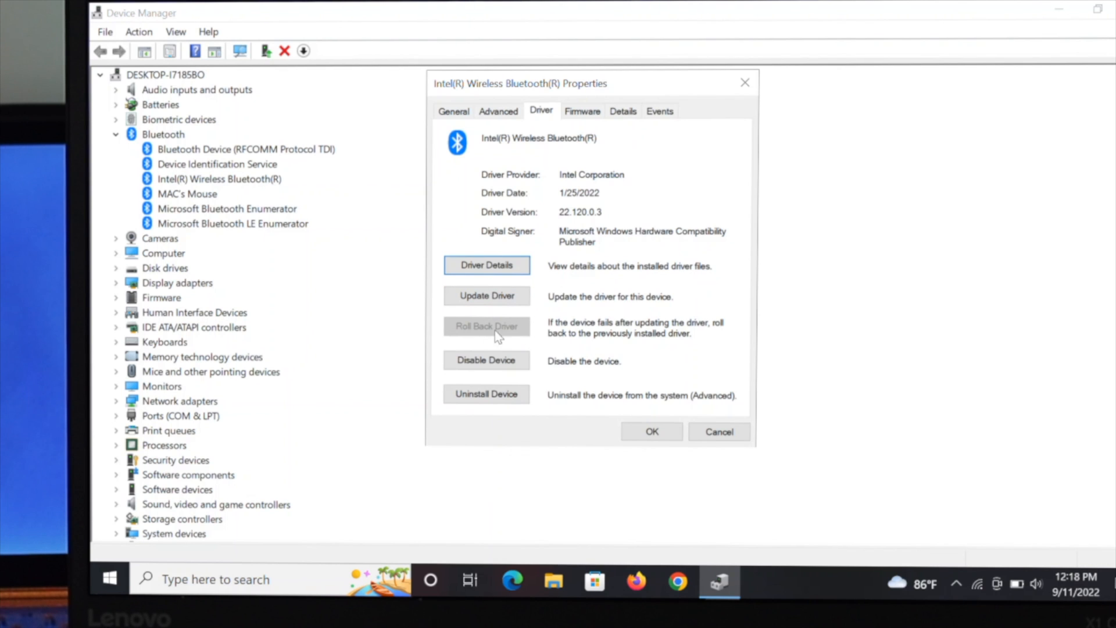
{"action": "mouse_move", "coordinate": [493, 328]}
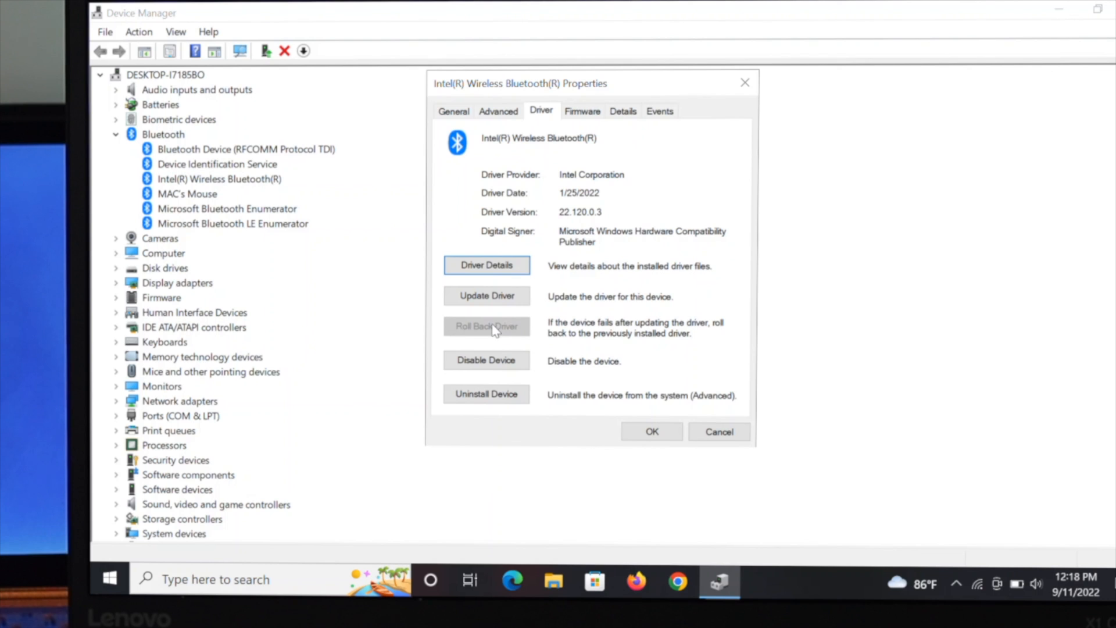
{"action": "mouse_move", "coordinate": [479, 340]}
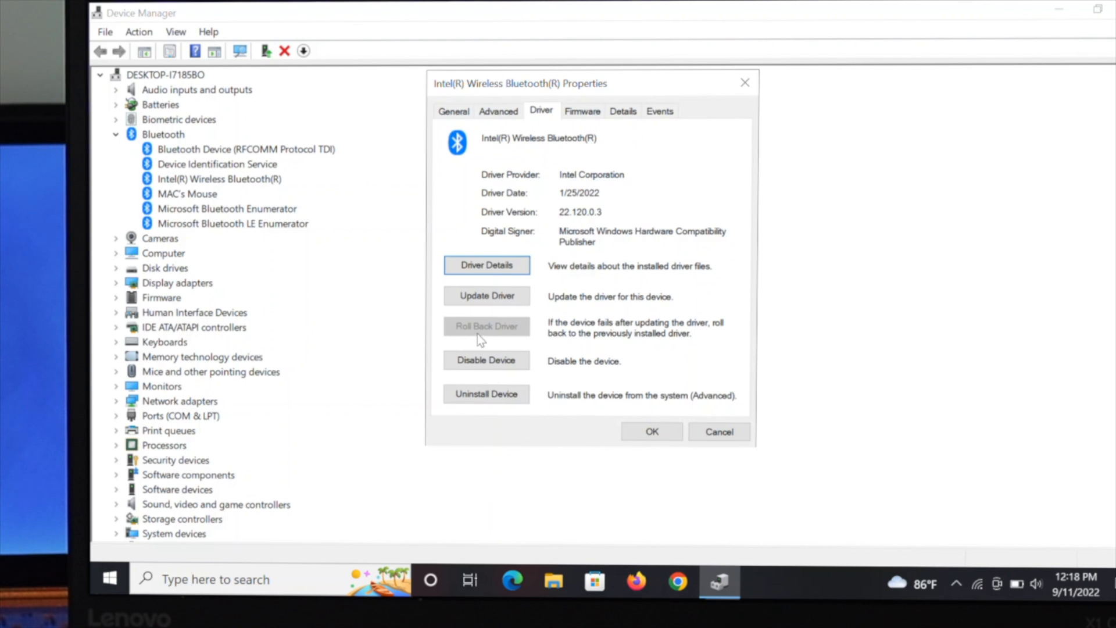
{"action": "mouse_move", "coordinate": [509, 338]}
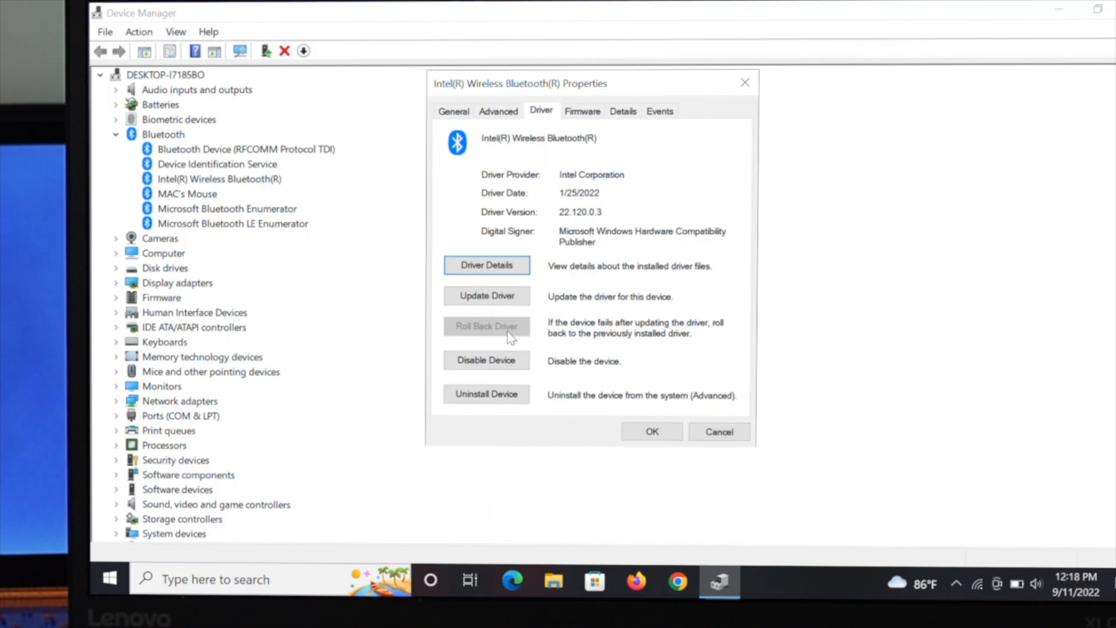
{"action": "mouse_move", "coordinate": [526, 318]}
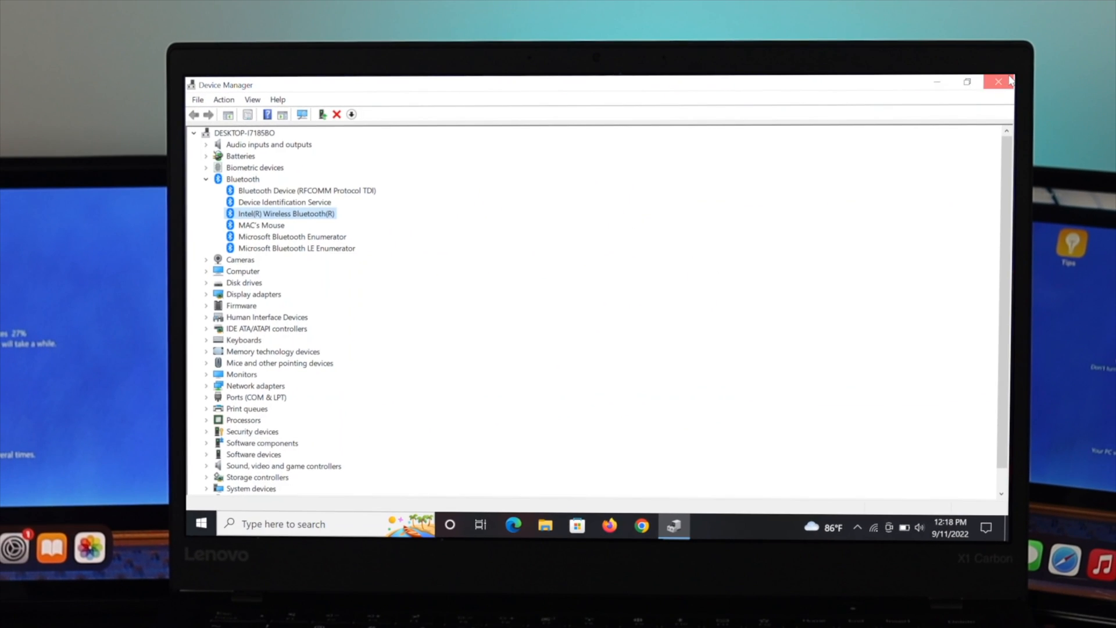
{"action": "left_click", "coordinate": [997, 82]}
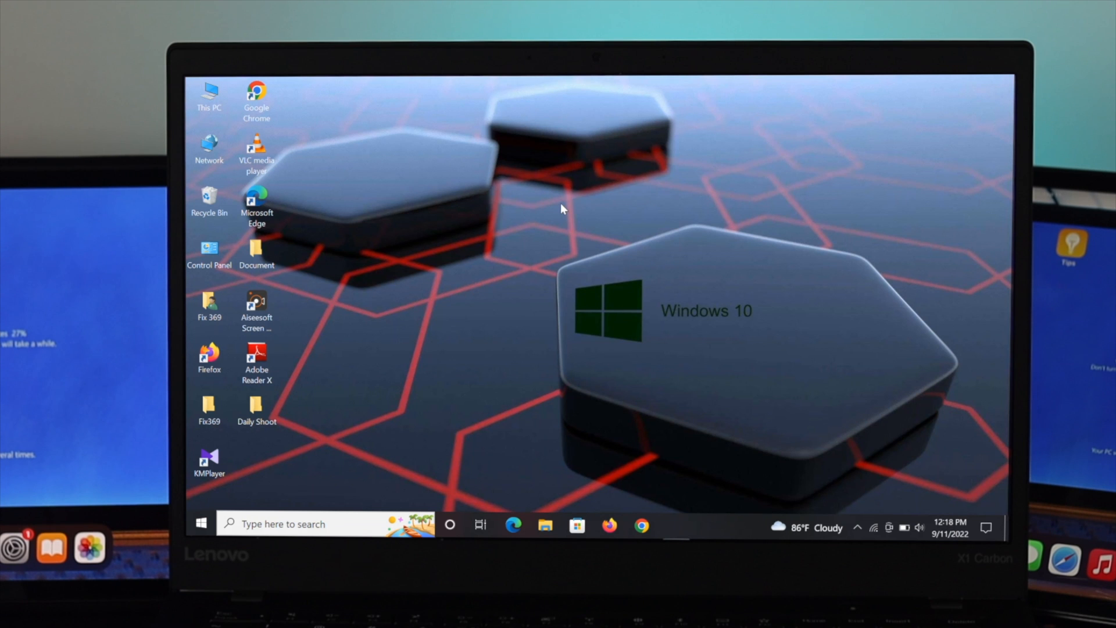